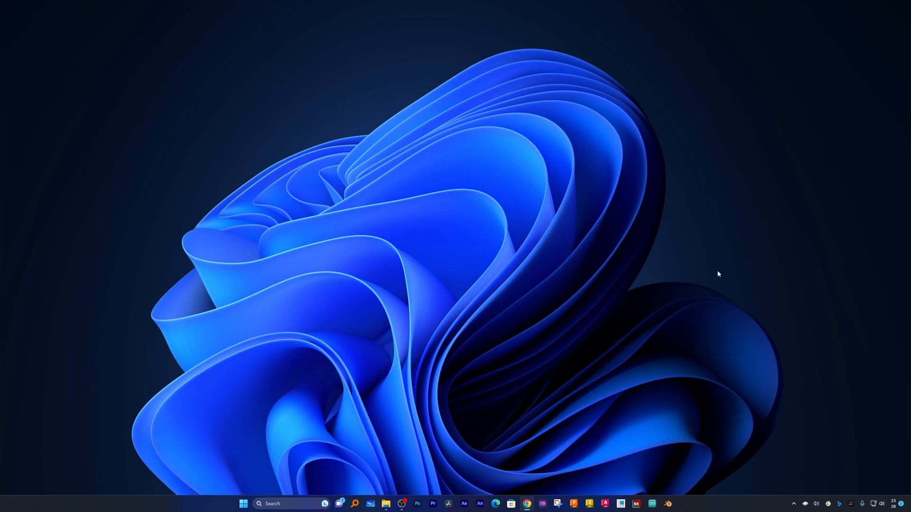
Search the Windows taskbar for 'wo' and launch Microsoft Word from the app results.
{"action": "left_click", "coordinate": [244, 504]}
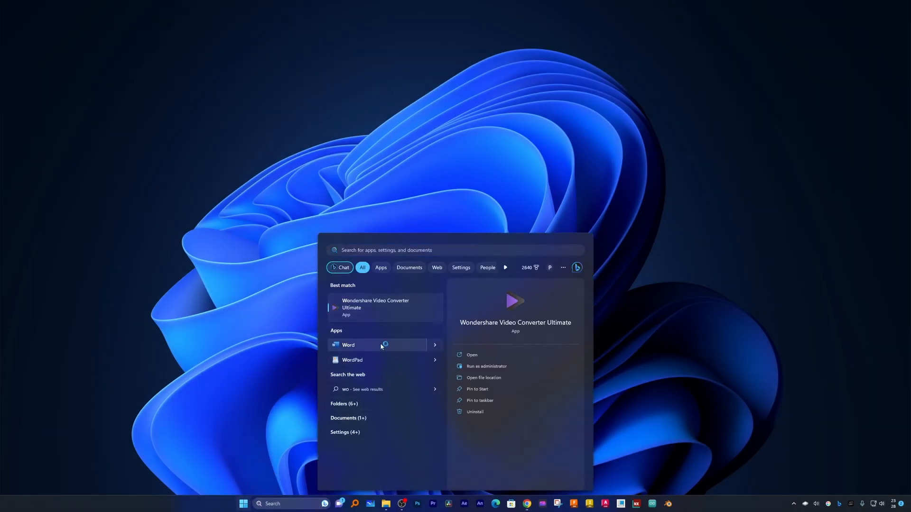
{"action": "left_click", "coordinate": [349, 345]}
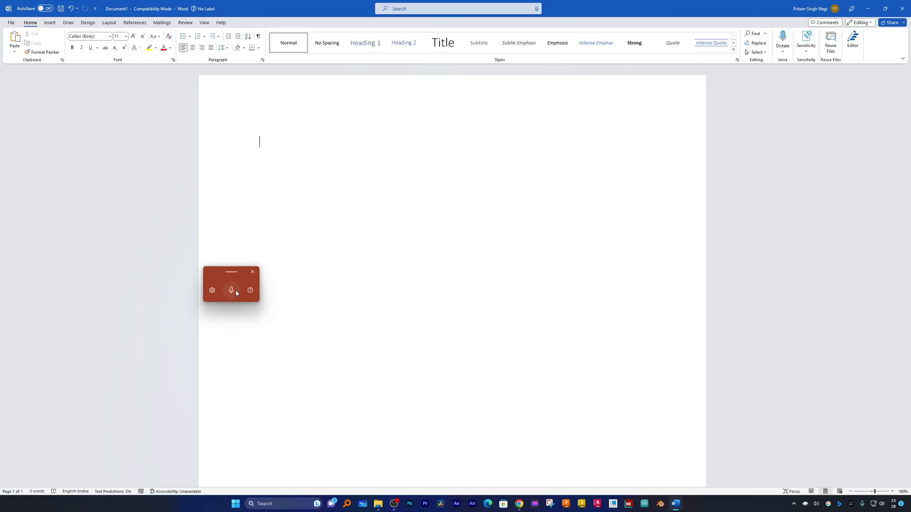
Dictate the paragraph 'Hi there everyone, this is test video on read aloud functionality... of Microsoft voice typing'.
{"action": "left_click", "coordinate": [231, 291]}
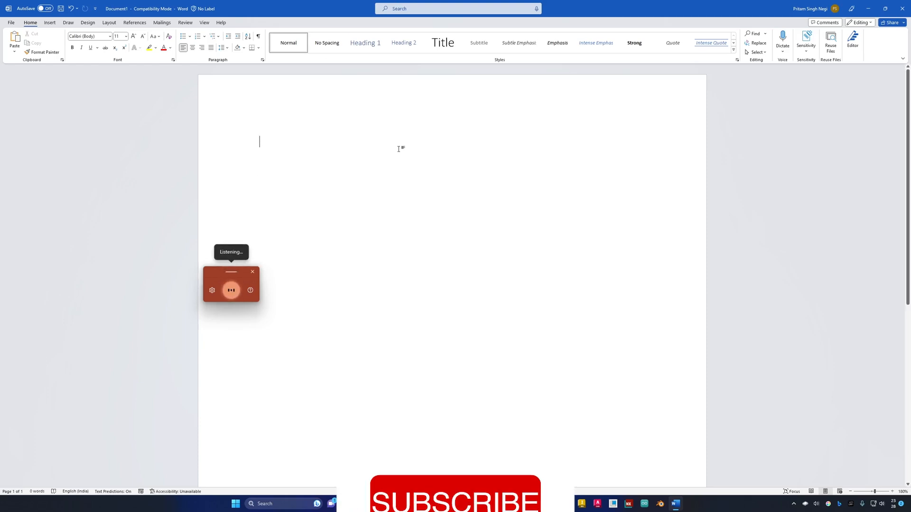
{"action": "type", "text": "Hi there everyone"}
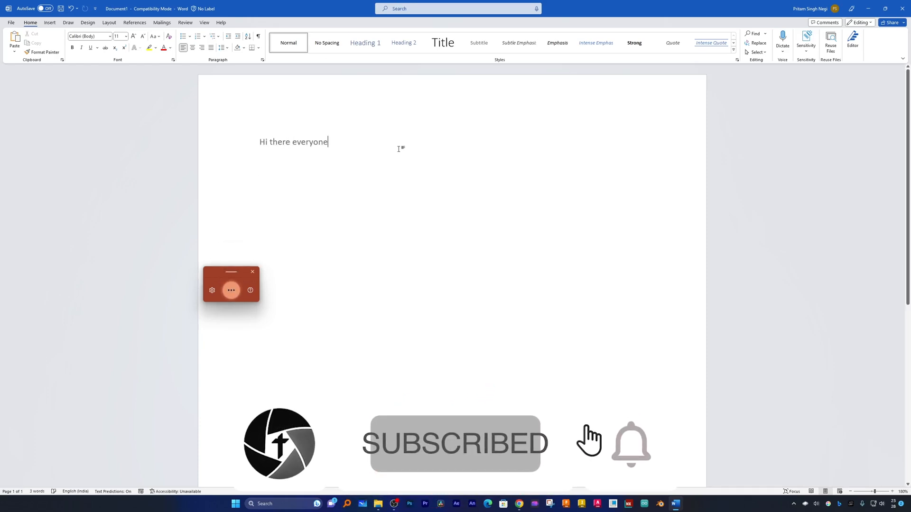
{"action": "type", "text": "this is test video on"}
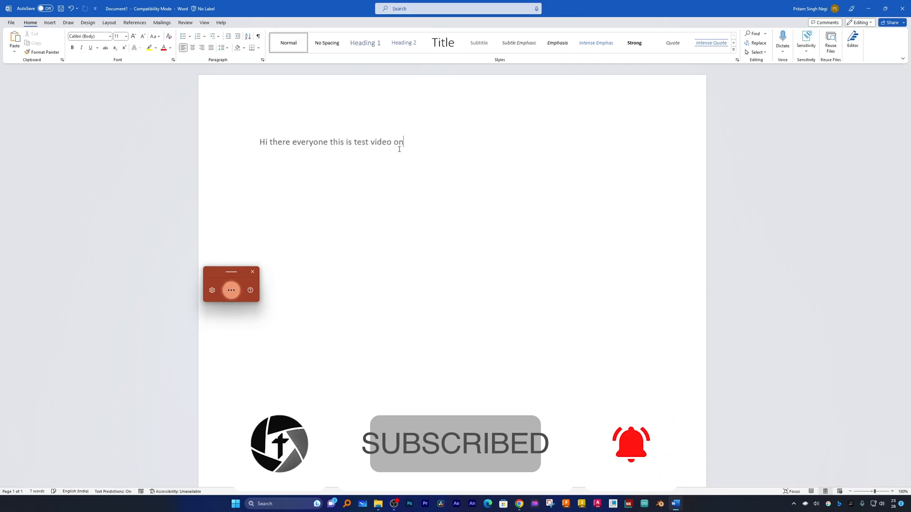
{"action": "type", "text": "read aloud functionality."}
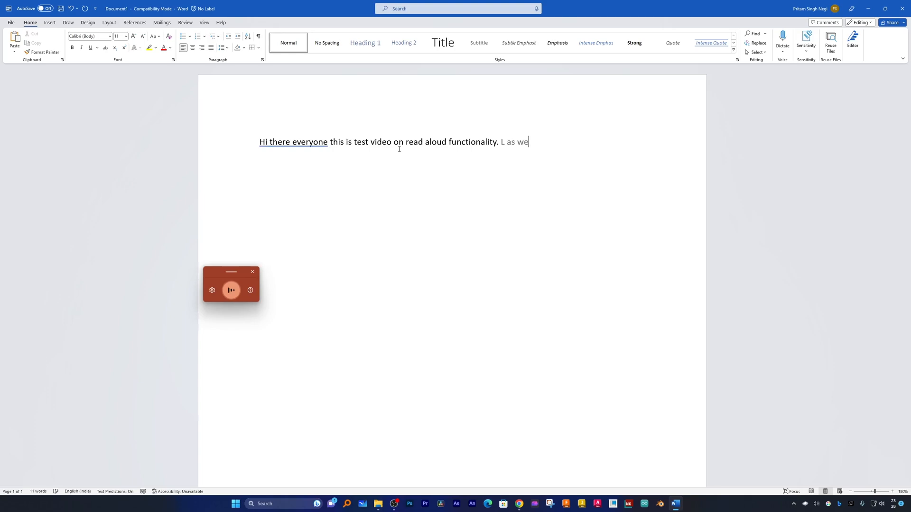
{"action": "type", "text": "are also testing the capability"}
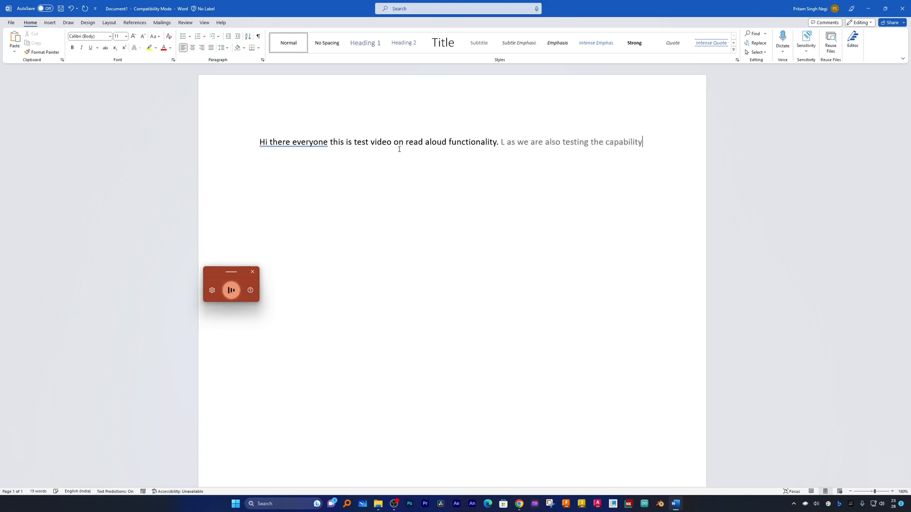
{"action": "type", "text": "of Microsoft Wise typing"}
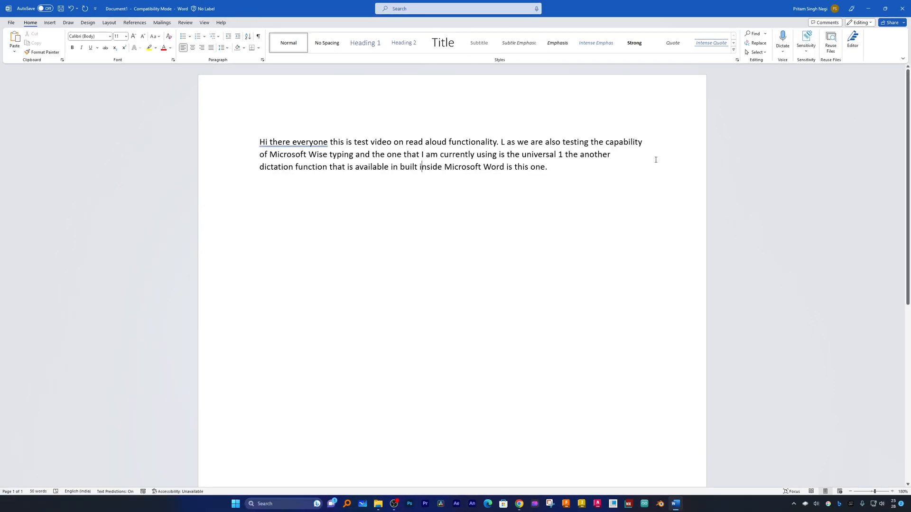
{"action": "mouse_move", "coordinate": [649, 74]}
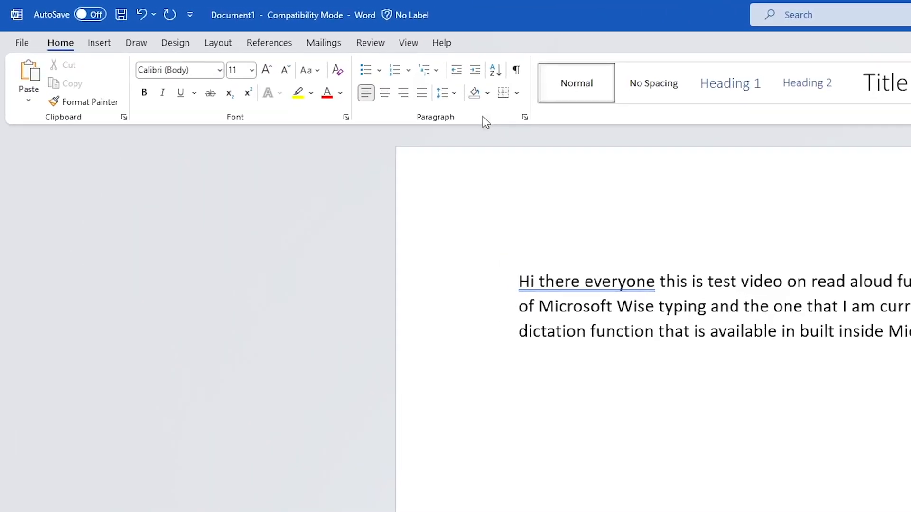
From the Review tools, have Read Aloud voice the dictated paragraph word by word.
{"action": "left_click", "coordinate": [370, 43]}
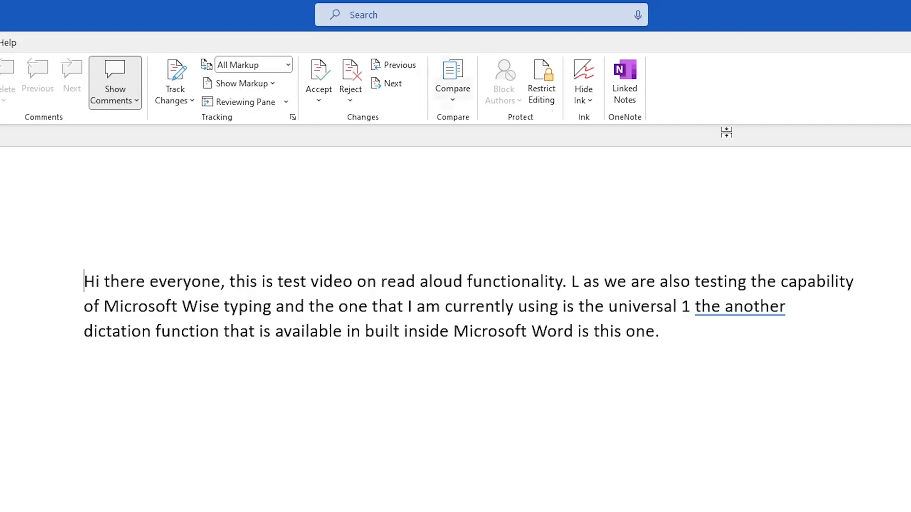
{"action": "double_click", "coordinate": [185, 281]}
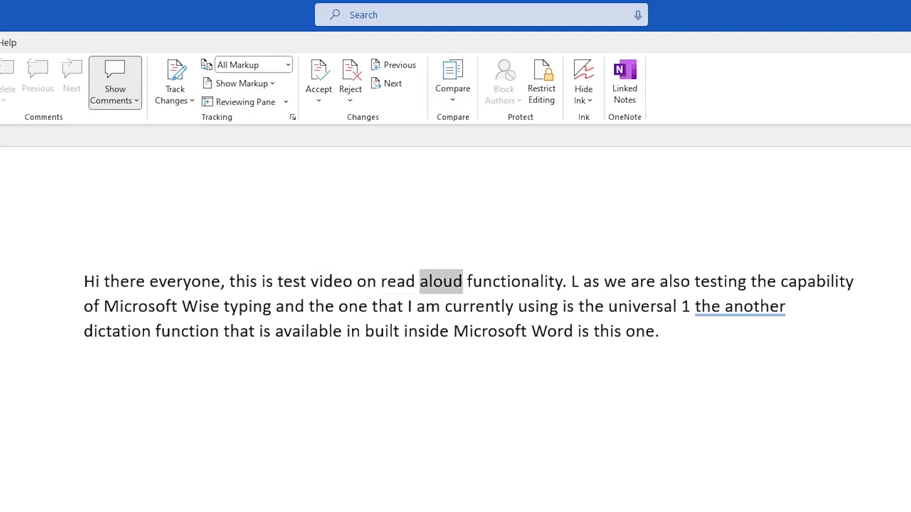
{"action": "double_click", "coordinate": [514, 281]}
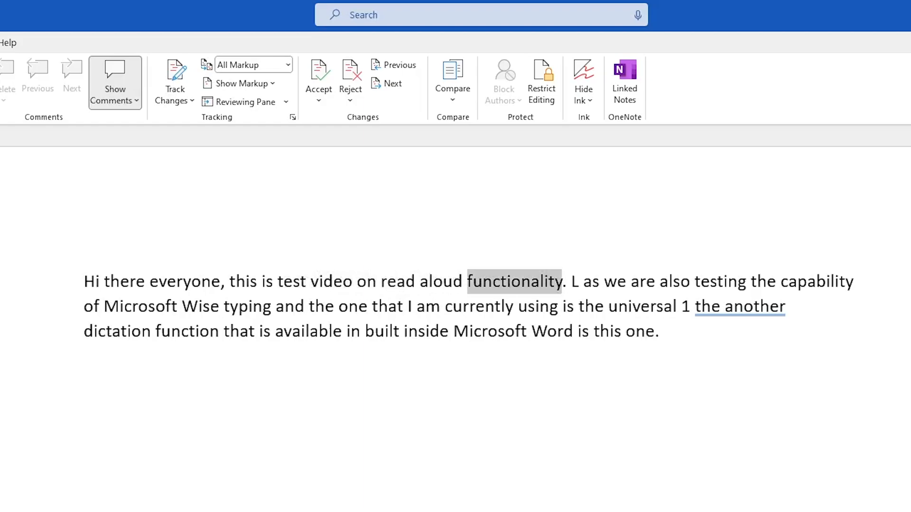
{"action": "double_click", "coordinate": [816, 281]}
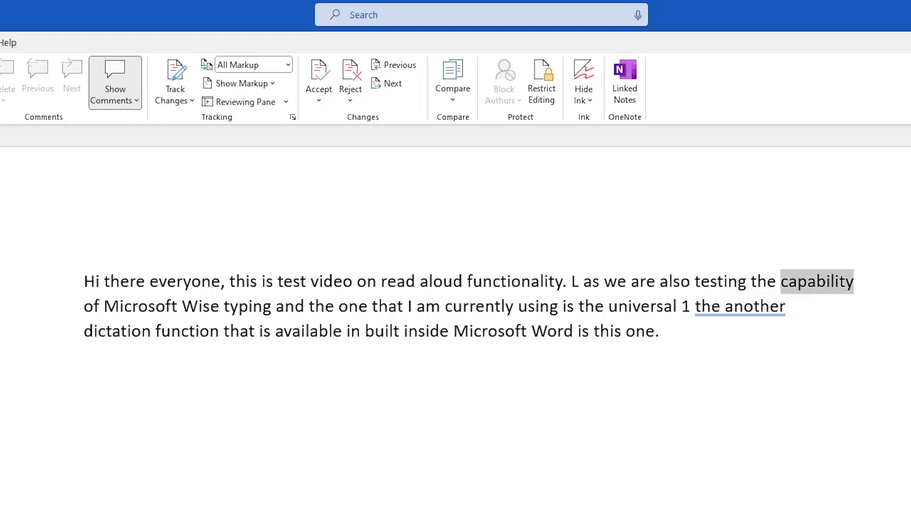
{"action": "left_click", "coordinate": [182, 307]}
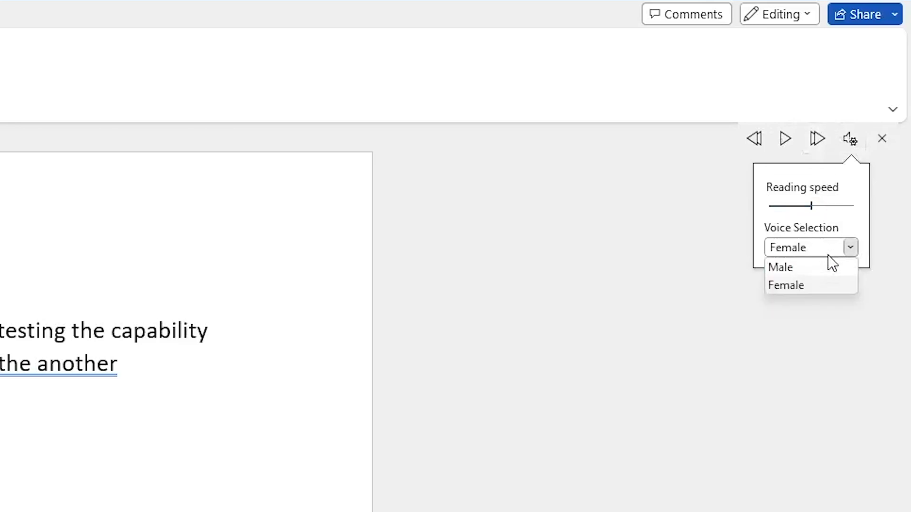
Choose the reading voice, male or female, in the Read Aloud settings.
{"action": "left_click", "coordinate": [780, 267]}
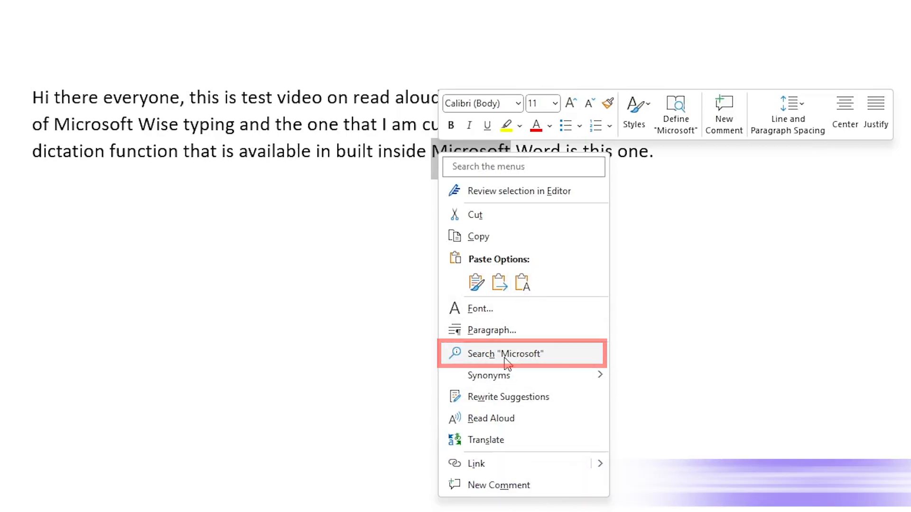
Search the web for 'Microsoft' from the document and switch the results to images.
{"action": "left_click", "coordinate": [509, 354]}
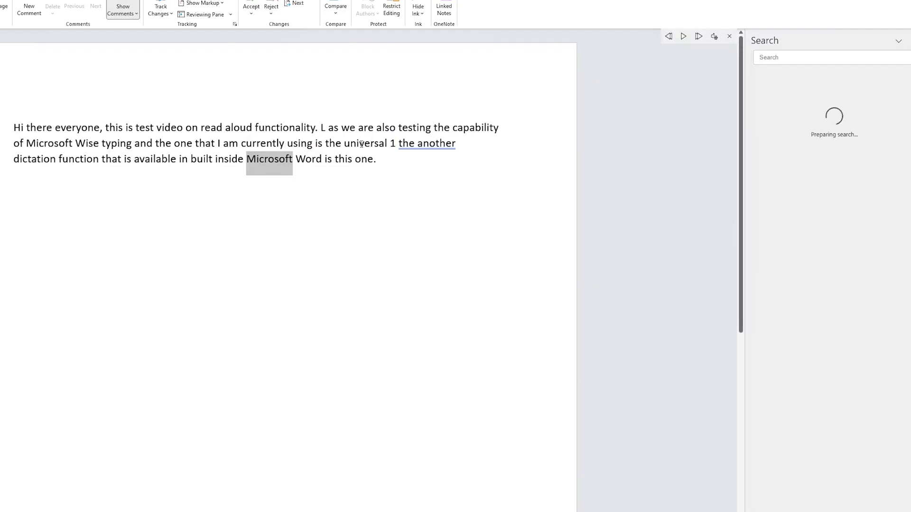
{"action": "type", "text": "Microsoft"}
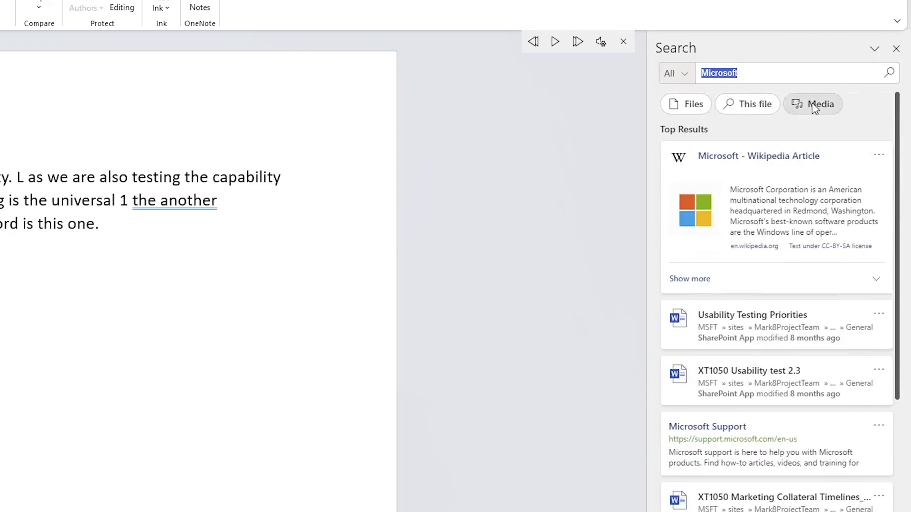
{"action": "left_click", "coordinate": [814, 103]}
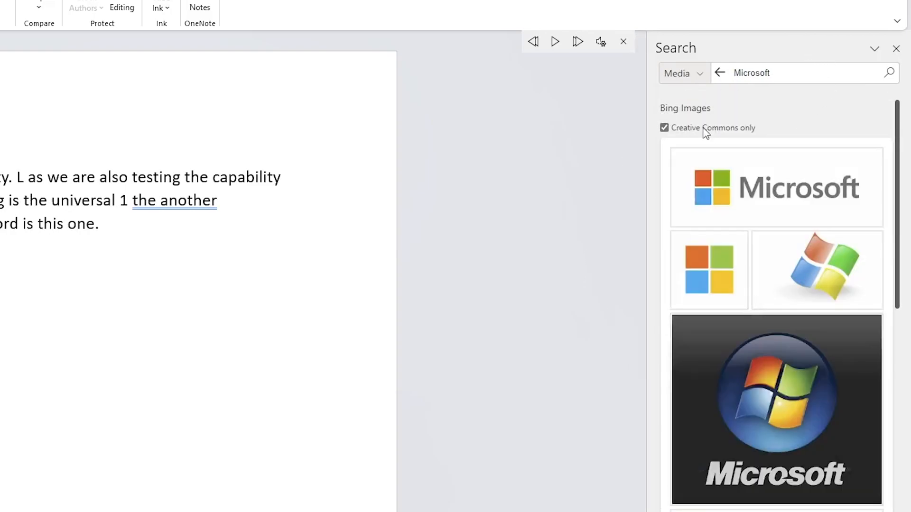
{"action": "mouse_move", "coordinate": [688, 130]}
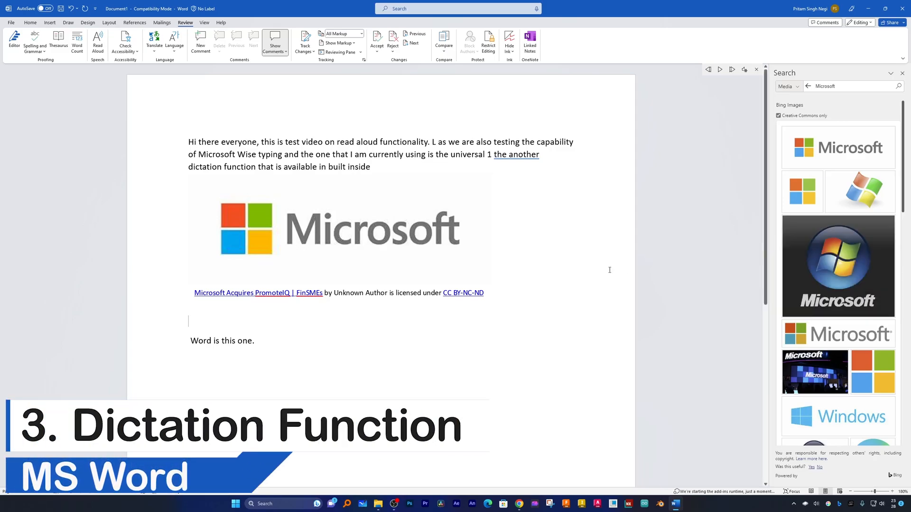
Undo the inserted Microsoft logo and end the paragraph with a period after 'inside'.
{"action": "left_click", "coordinate": [30, 21]}
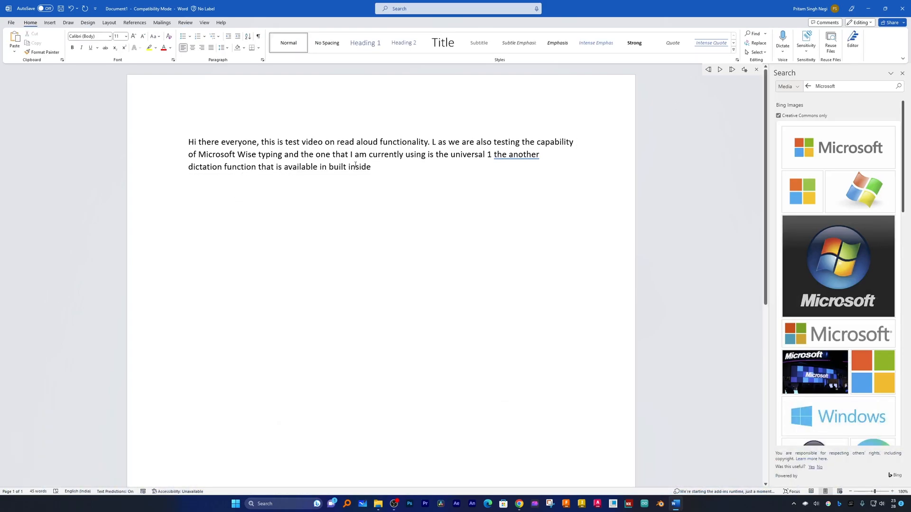
{"action": "type", "text": "."}
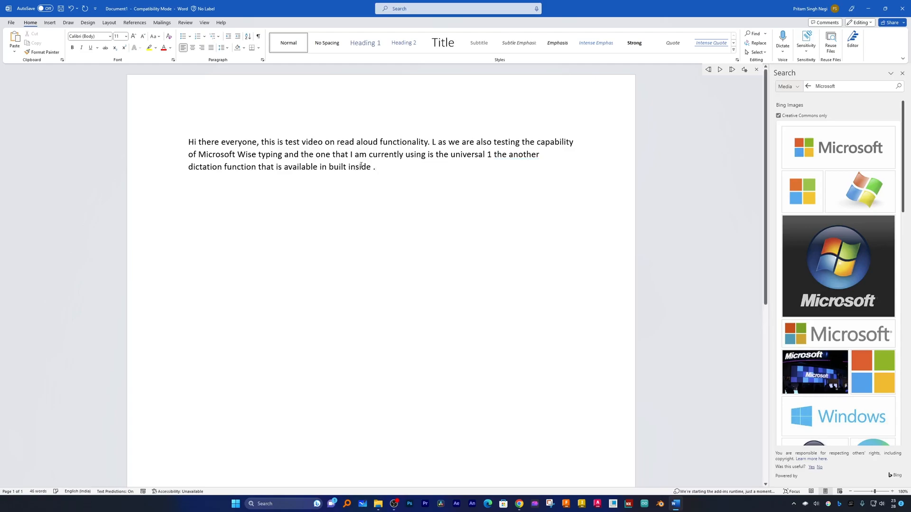
{"action": "left_click", "coordinate": [360, 167]}
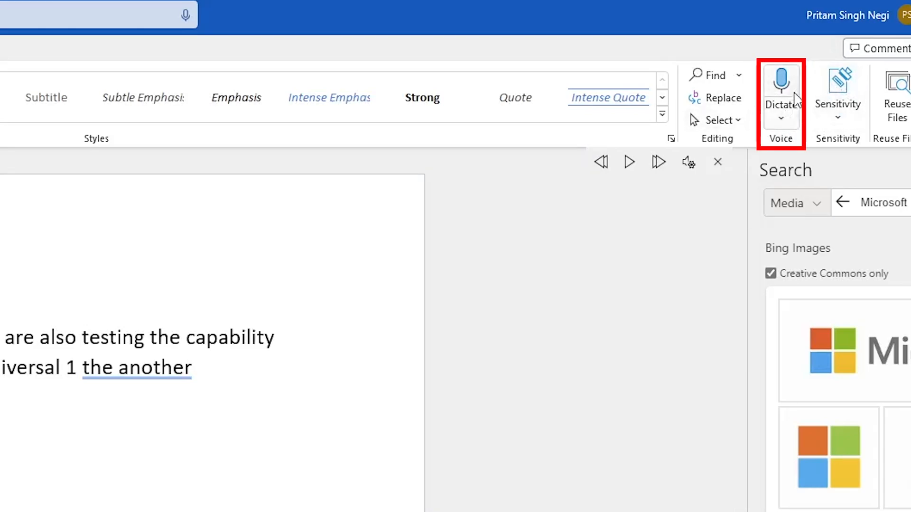
{"action": "mouse_move", "coordinate": [780, 84]}
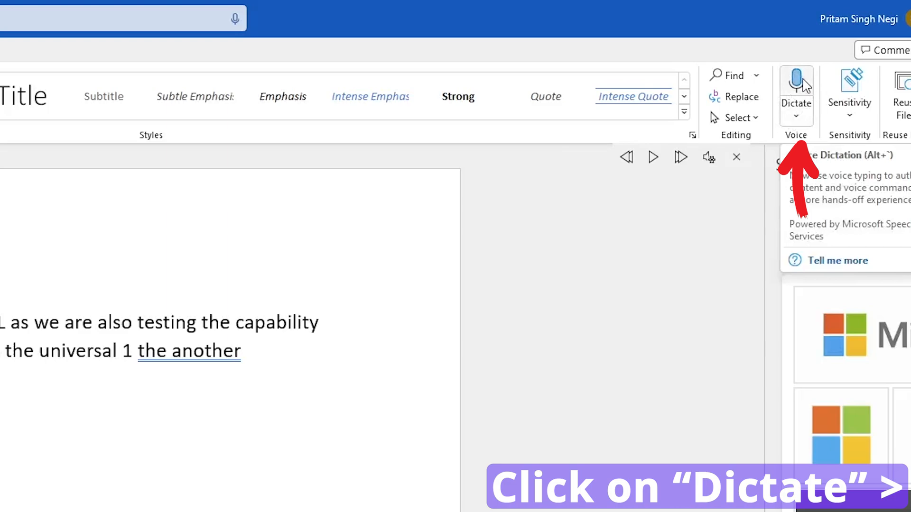
Dictate a paragraph on live speech-to-text recognising 'full stop' punctuation, then pause the microphone.
{"action": "left_click", "coordinate": [796, 84]}
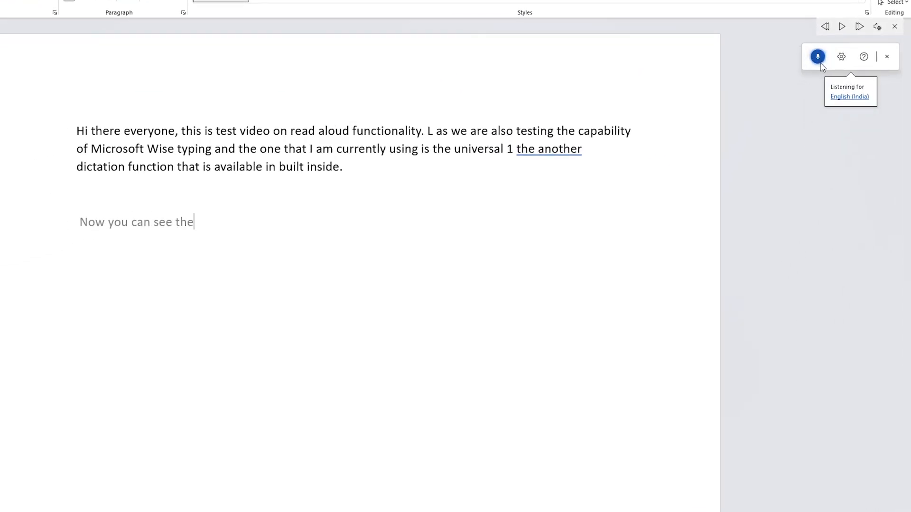
{"action": "type", "text": "dictation tool started"}
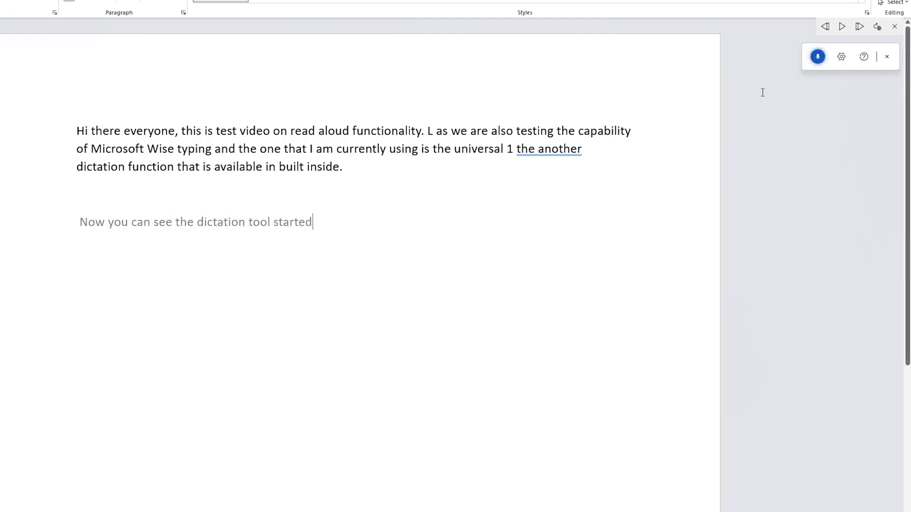
{"action": "type", "text": "listening to me and"}
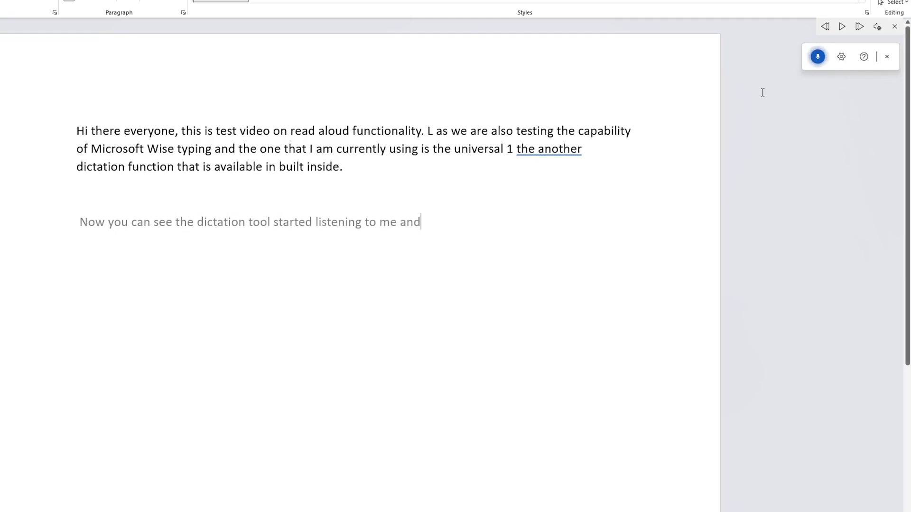
{"action": "type", "text": "as i am speaking it is"}
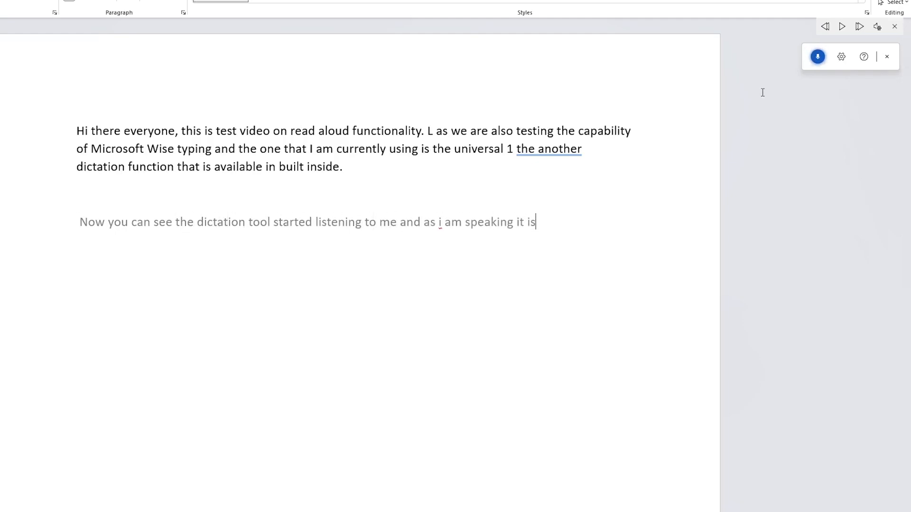
{"action": "type", "text": "actually converting my words to"}
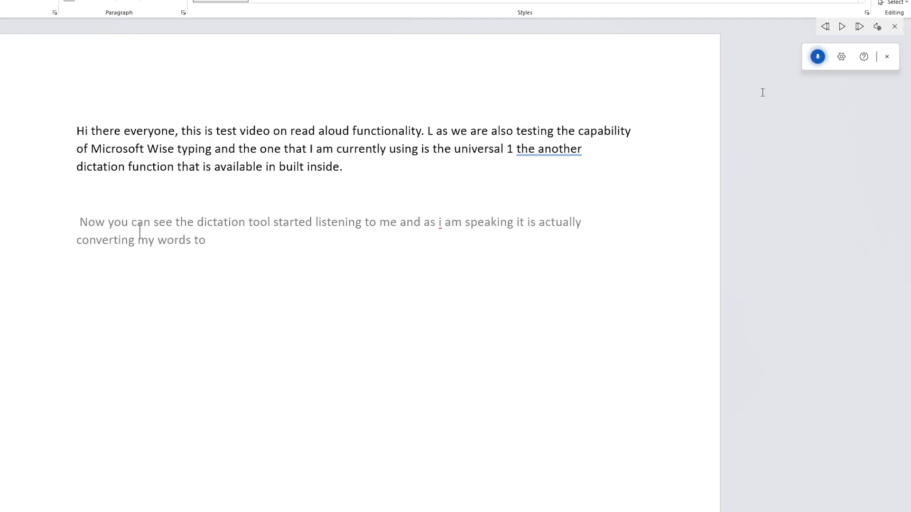
{"action": "type", "text": "text full stop"}
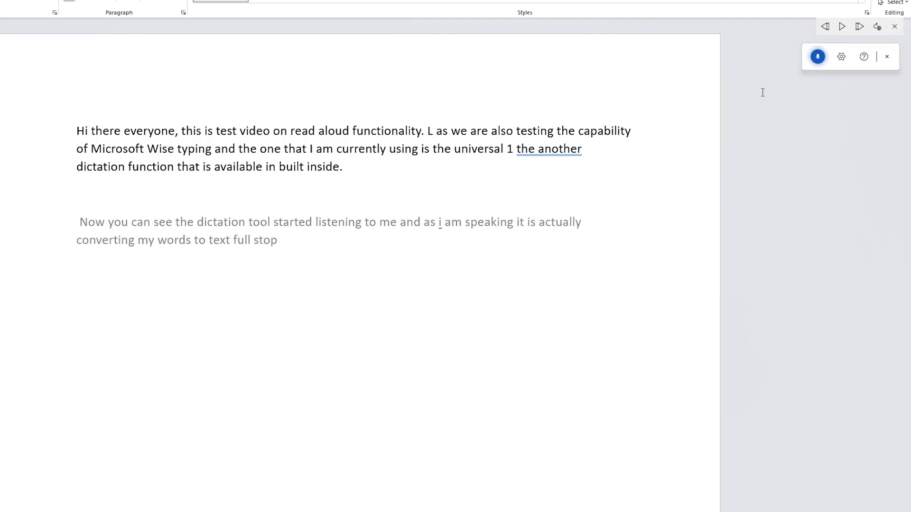
{"action": "type", "text": "And there we go you can"}
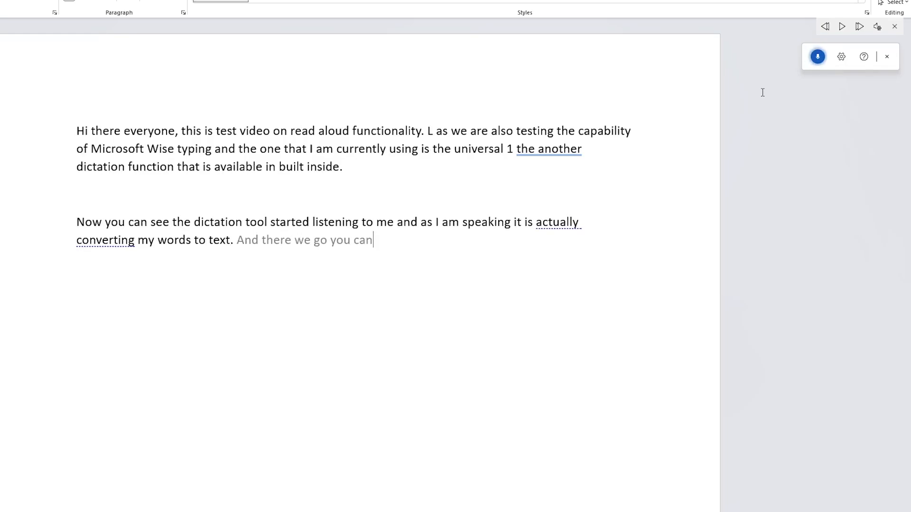
{"action": "type", "text": "see it also read"}
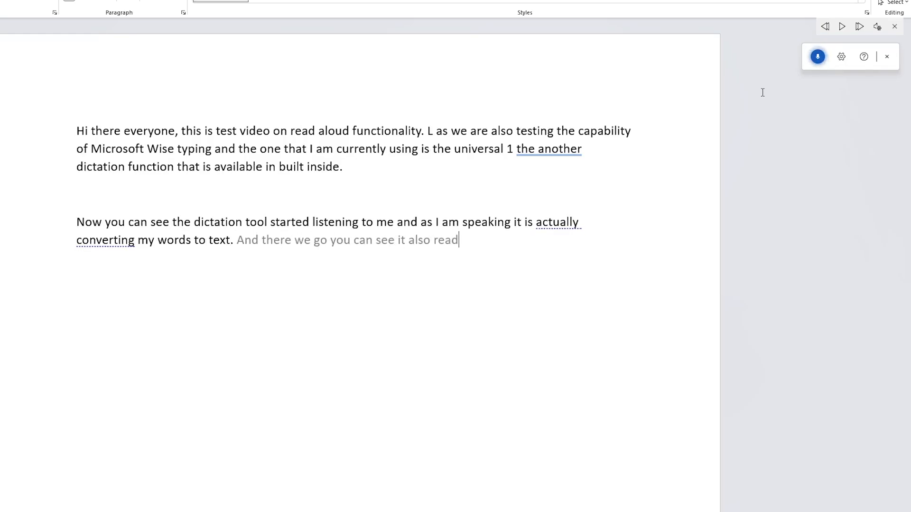
{"action": "type", "text": "recognizers the punctuation"}
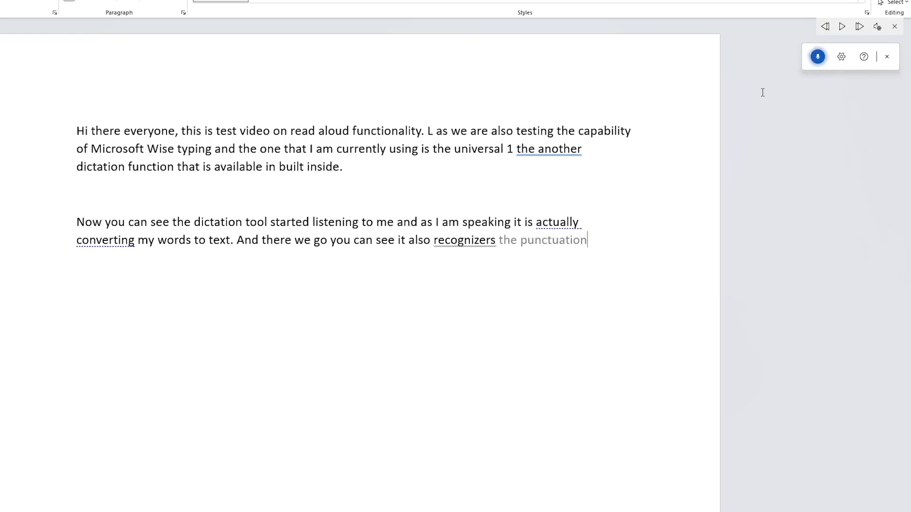
{"action": "type", "text": "as well as full stop now only"}
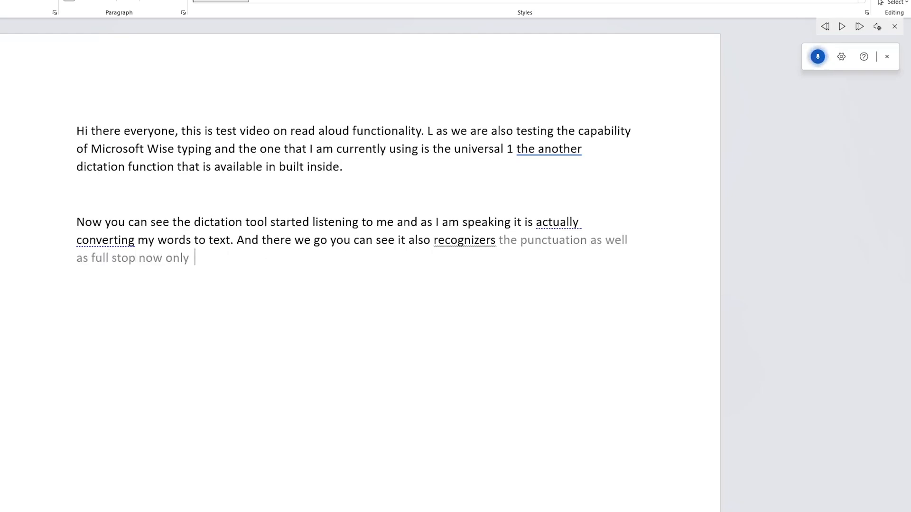
{"action": "left_click", "coordinate": [840, 56]}
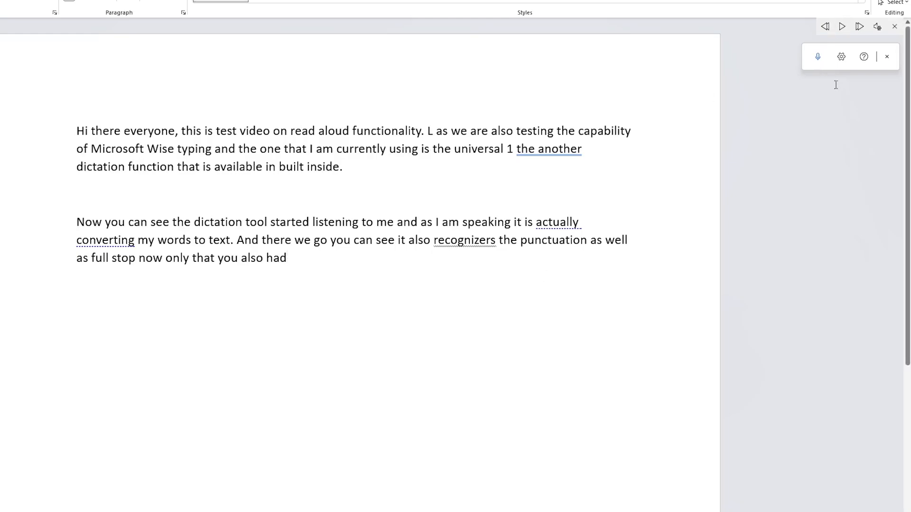
{"action": "mouse_move", "coordinate": [755, 69]}
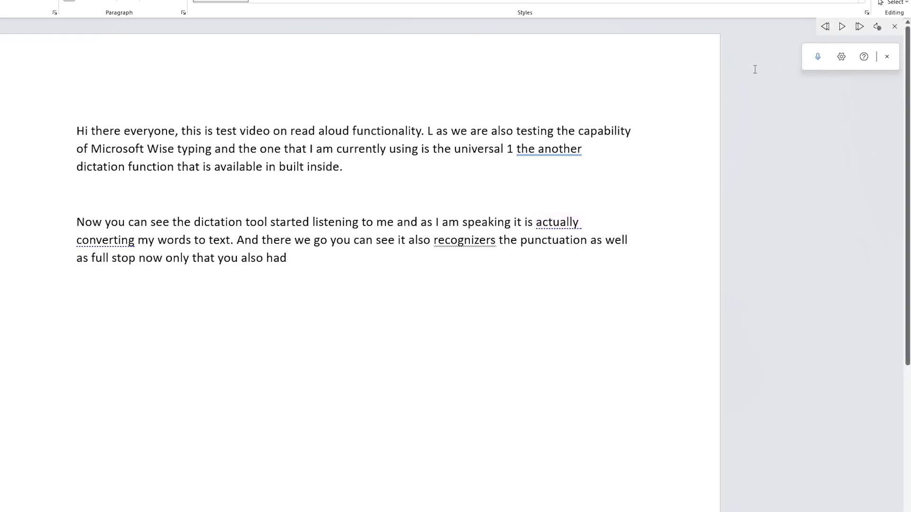
Resume dictation with a paragraph on common voice phrases and auto punctuation ending 'Isn't it cool guys?'.
{"action": "left_click", "coordinate": [818, 56]}
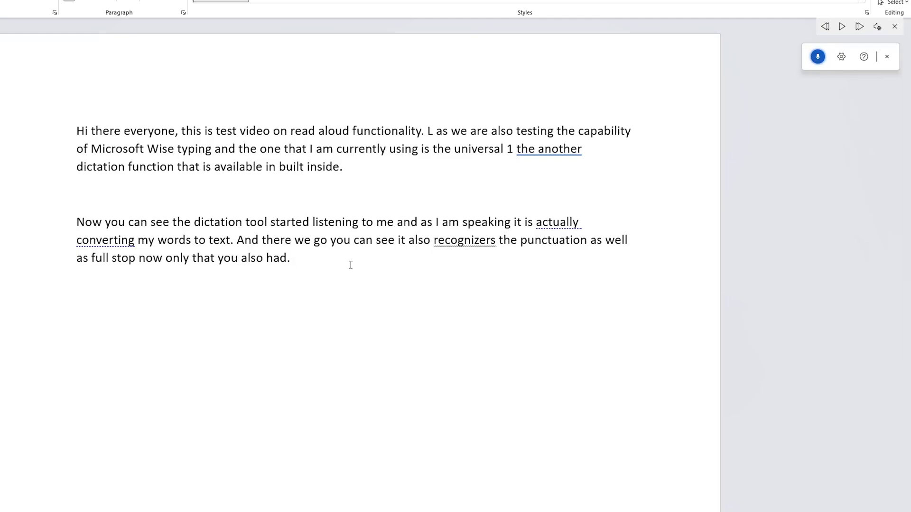
{"action": "type", "text": "Previous line."}
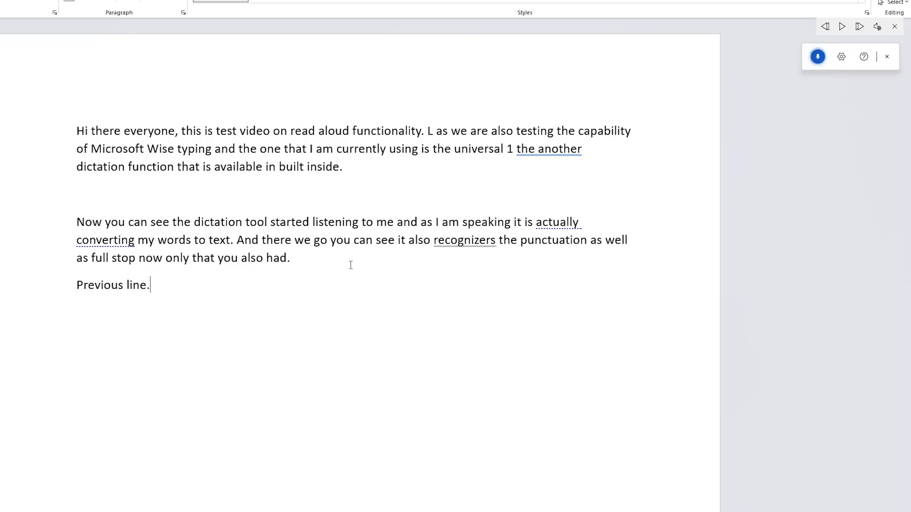
{"action": "type", "text": "So these are some of"}
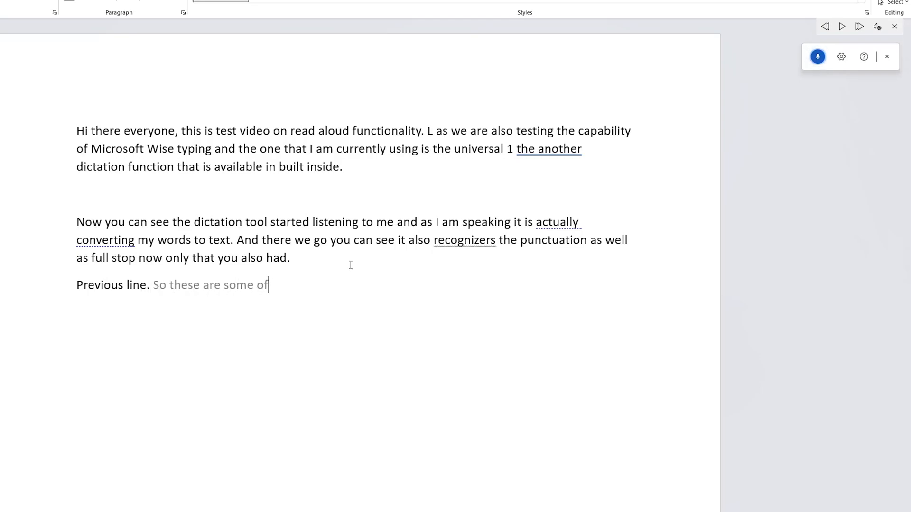
{"action": "type", "text": "you know common"}
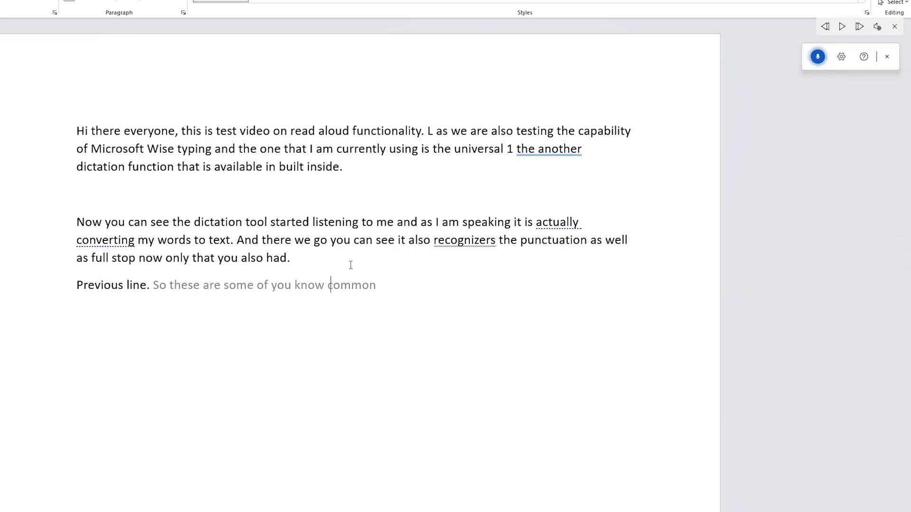
{"action": "type", "text": "phrases that you can use"}
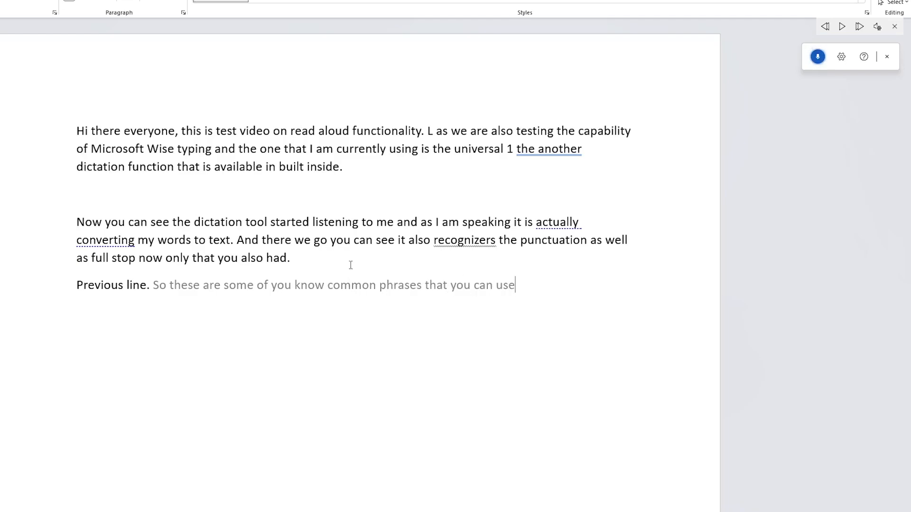
{"action": "type", "text": "apart from or to"}
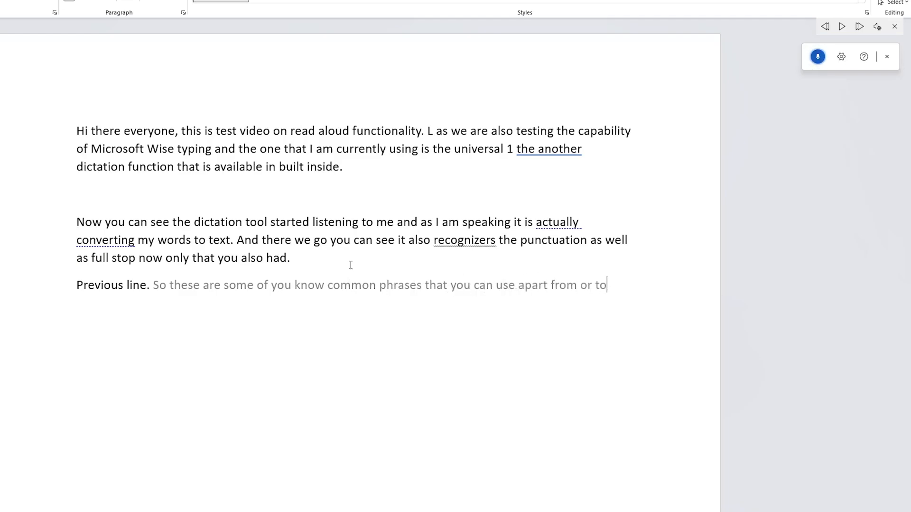
{"action": "type", "text": "auto punctuation. Full stop"}
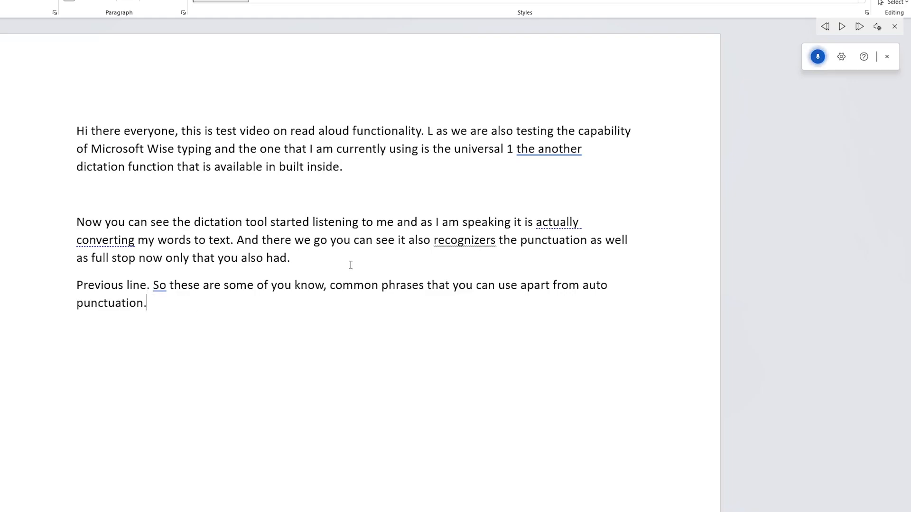
{"action": "type", "text": "This really going to help you to write a long long article in jerez"}
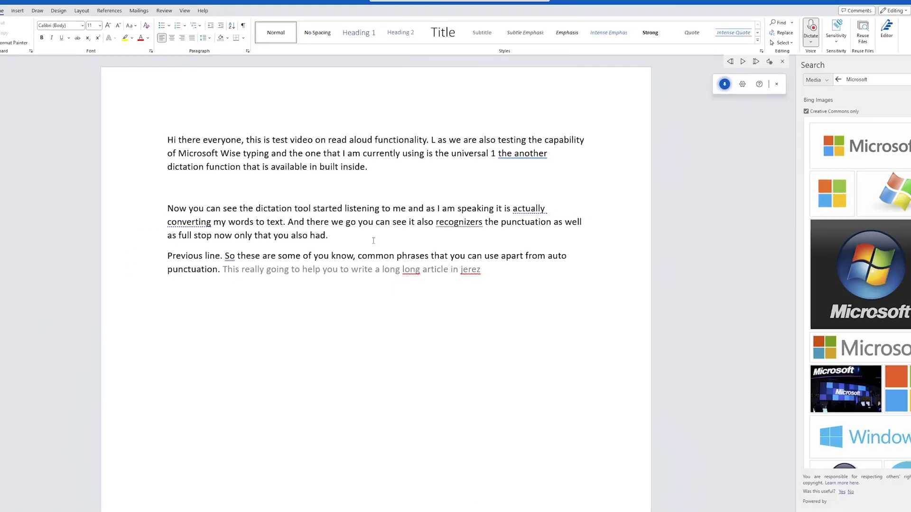
{"action": "type", "text": "in just few minutes. Isn't it cool guys?"}
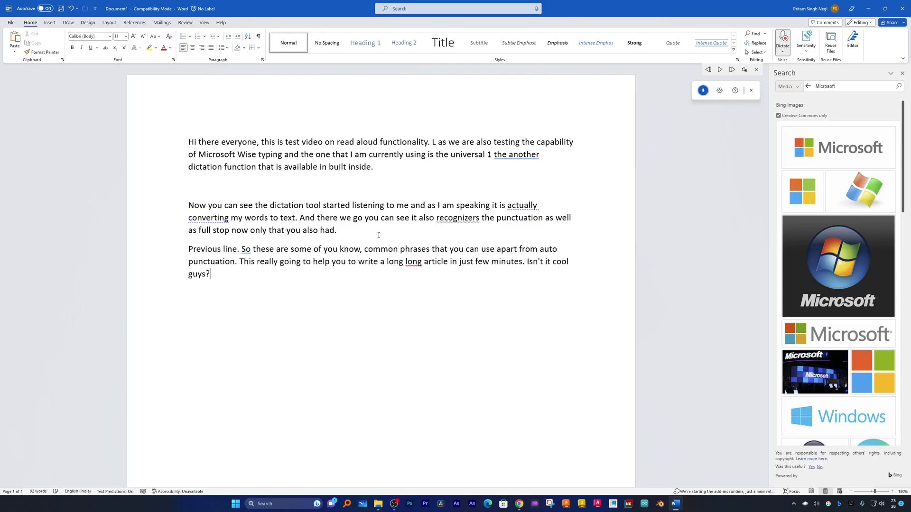
{"action": "type", "text": "Now let jump"}
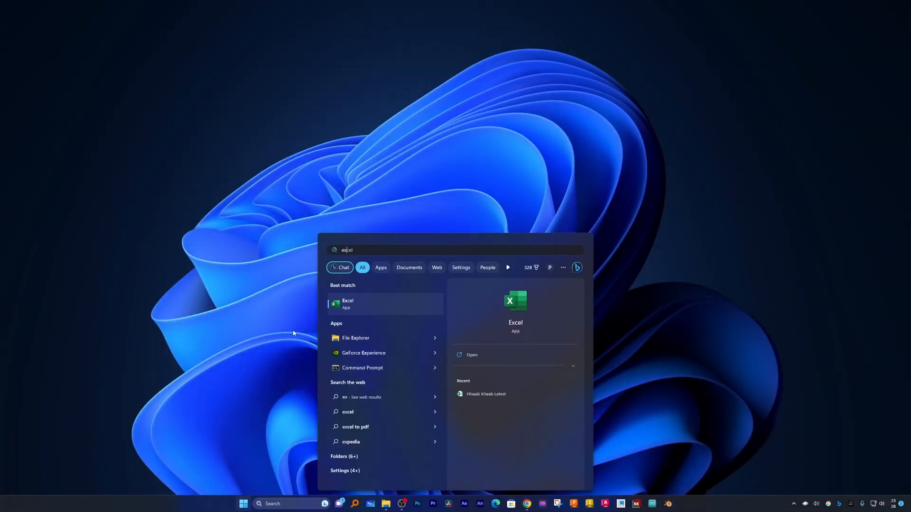
Launch Excel from the Start search and start a blank workbook.
{"action": "left_click", "coordinate": [347, 303]}
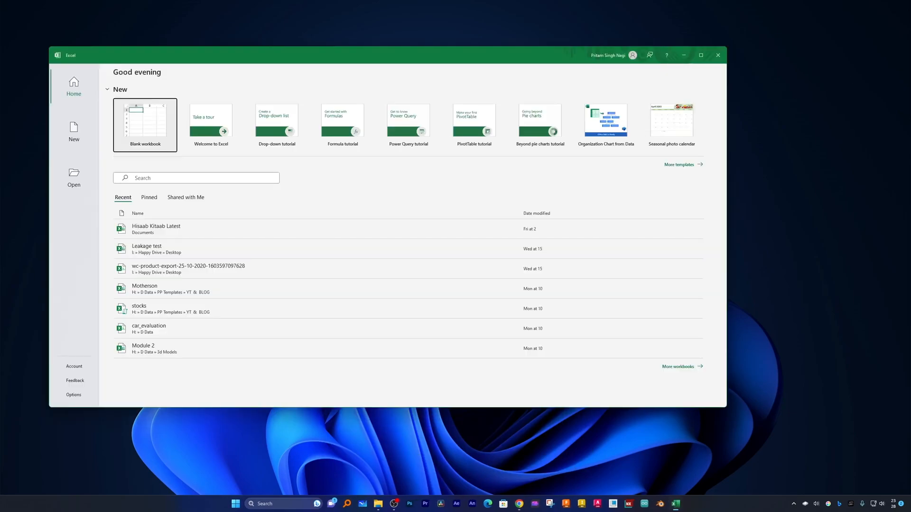
{"action": "left_click", "coordinate": [144, 123]}
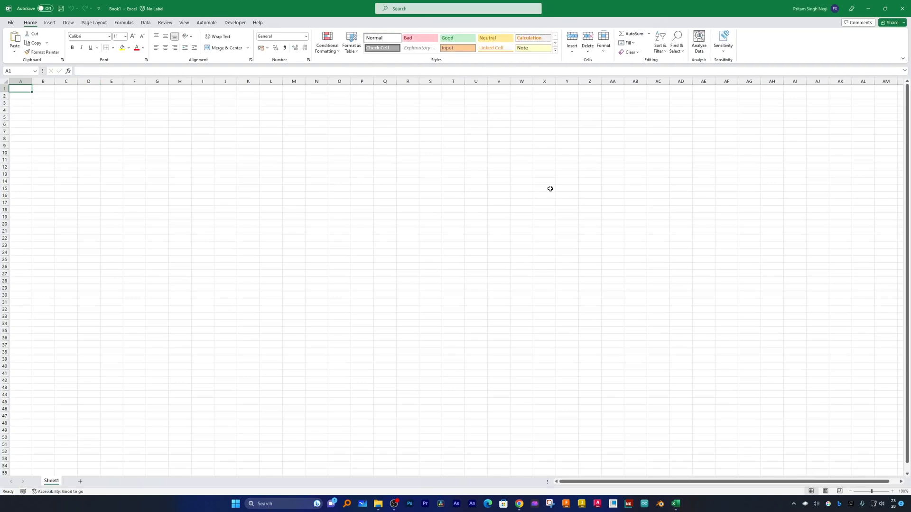
{"action": "mouse_move", "coordinate": [588, 165]}
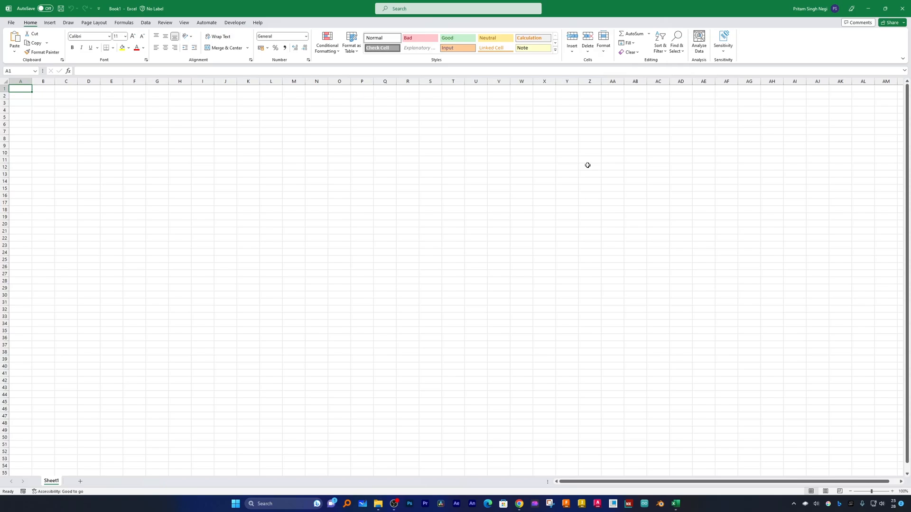
{"action": "mouse_move", "coordinate": [649, 13]}
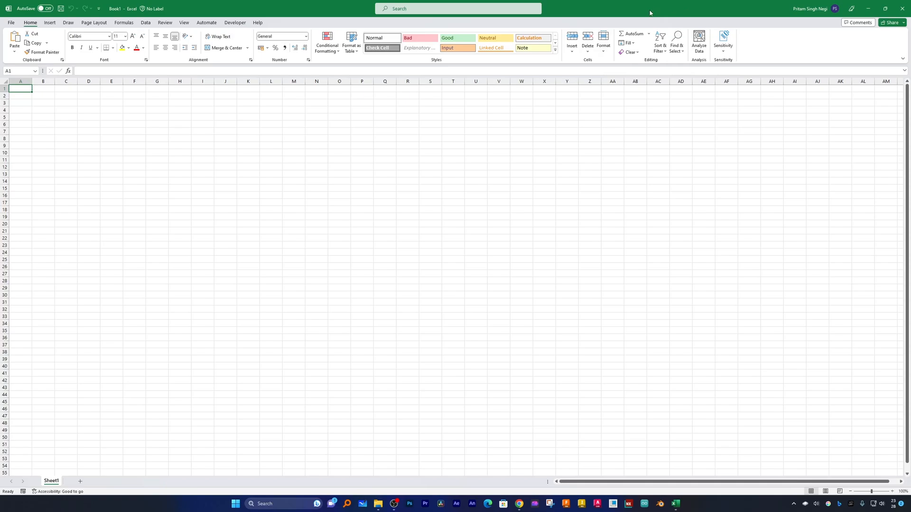
{"action": "mouse_move", "coordinate": [109, 120]}
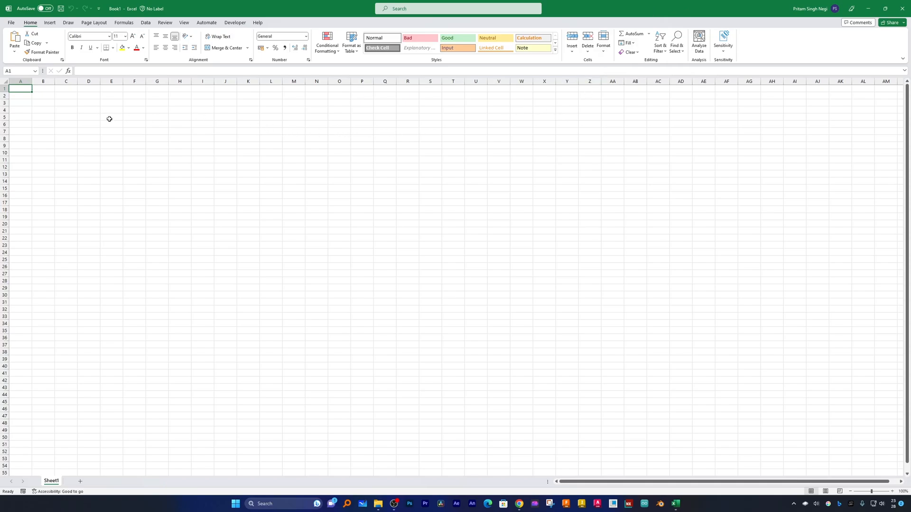
{"action": "left_click", "coordinate": [43, 96]}
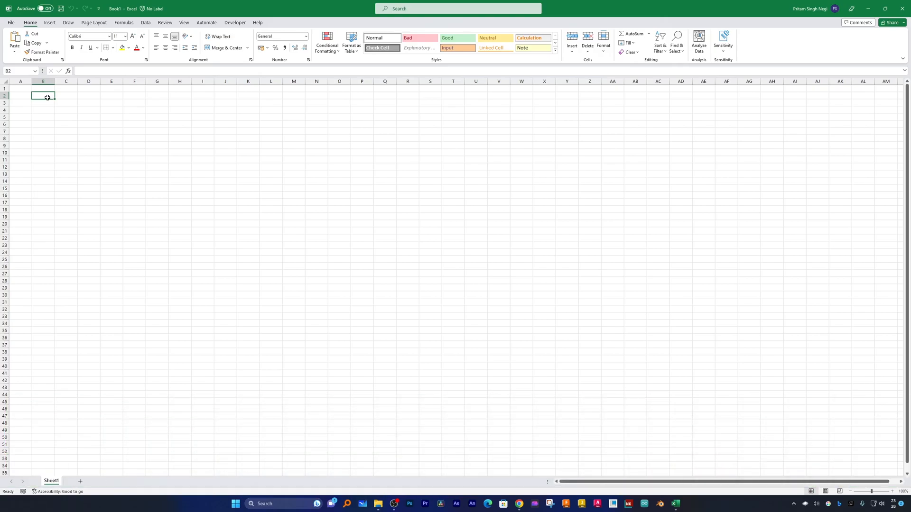
Enter Name and Email headers with Suresh and his gmail address in row 2.
{"action": "type", "text": "Su"}
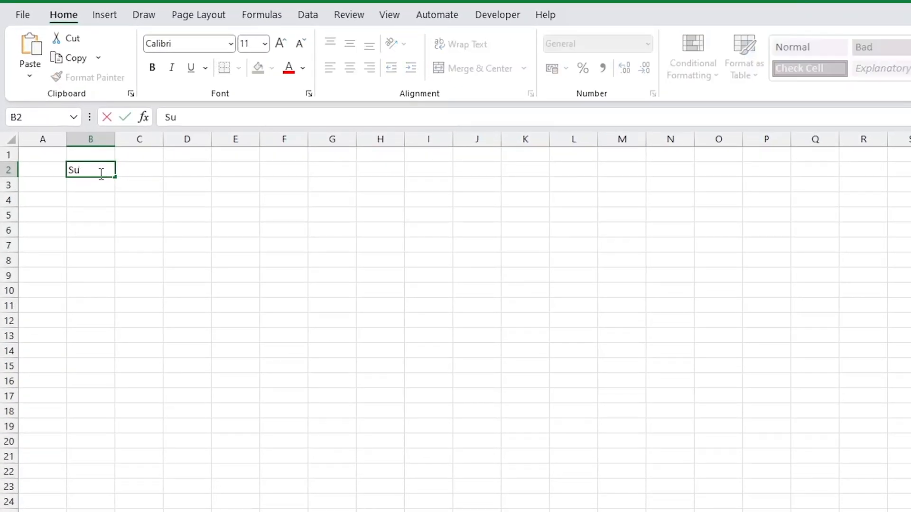
{"action": "type", "text": "resh"}
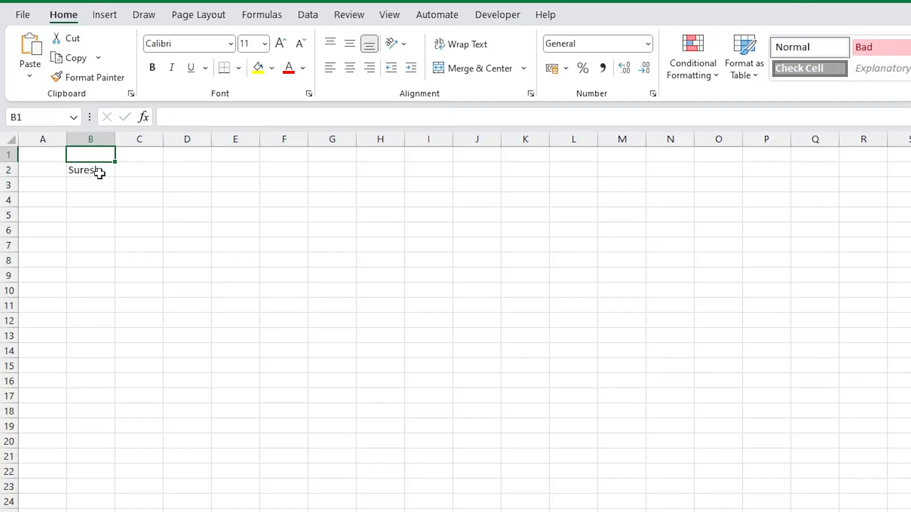
{"action": "type", "text": "Name"}
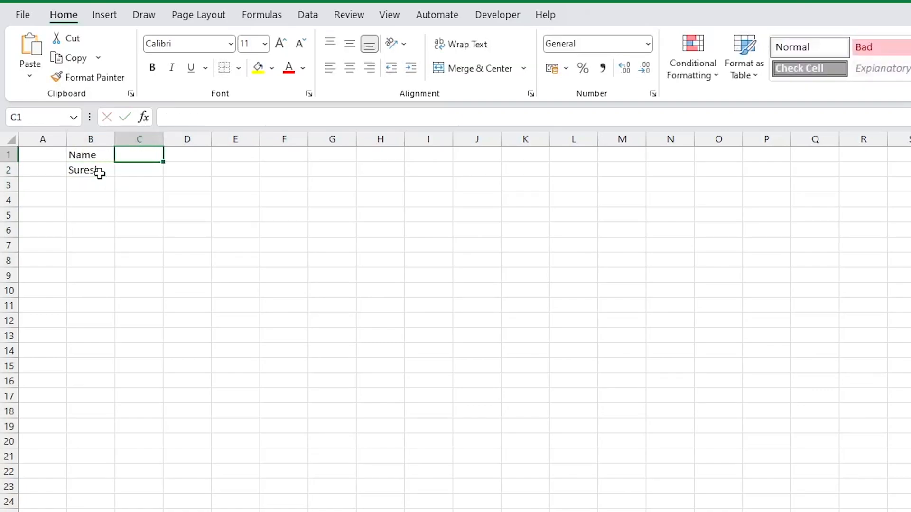
{"action": "type", "text": "Email"}
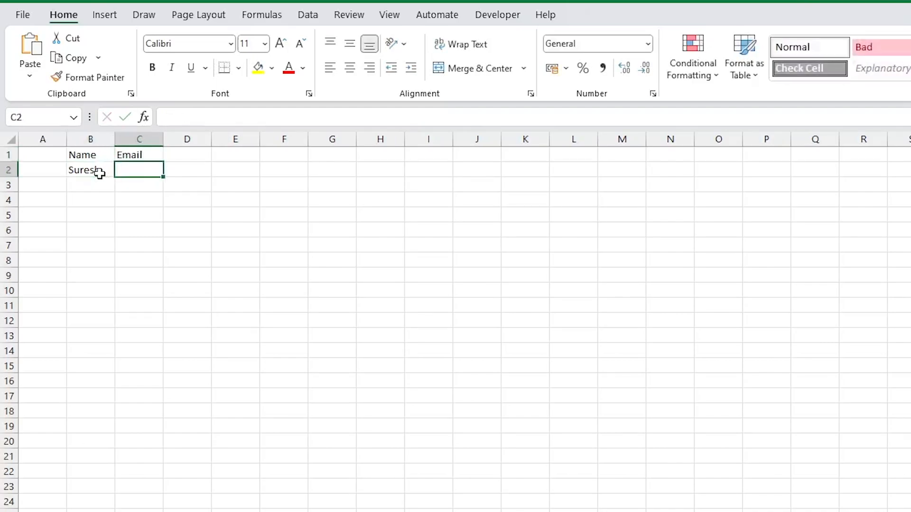
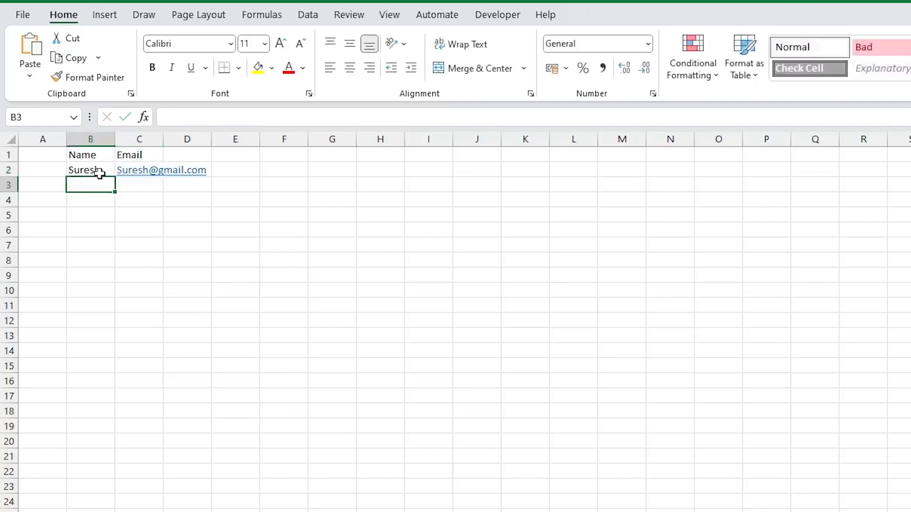
{"action": "type", "text": "Mahesh"}
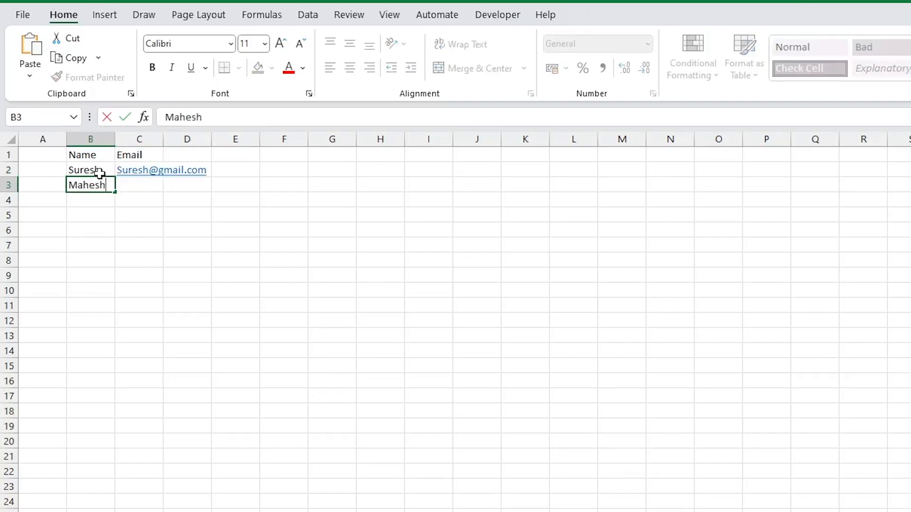
{"action": "type", "text": "M"}
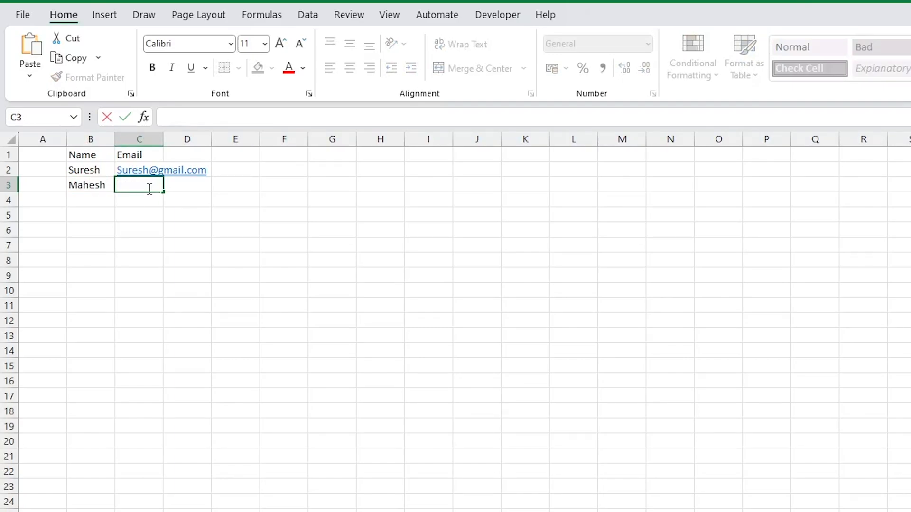
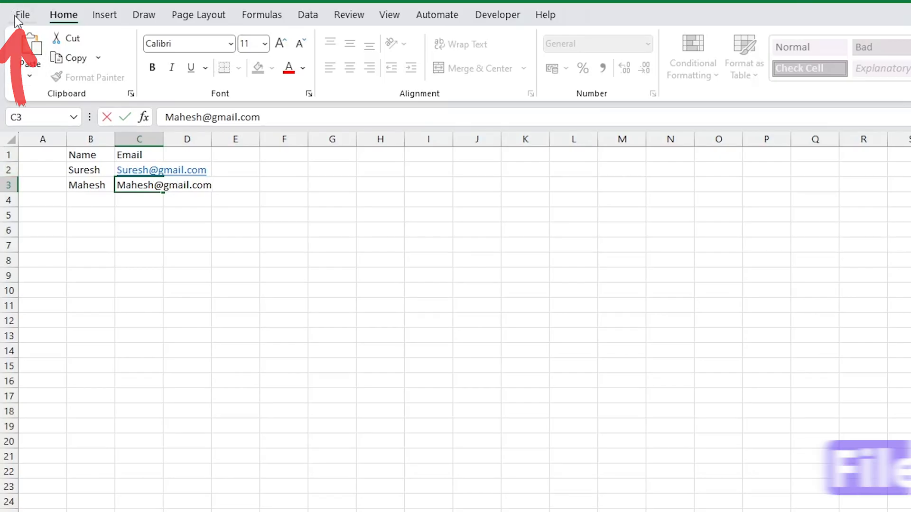
Confirm 'Automatically Flash Fill' is enabled in Excel Options > Advanced and return to the sheet.
{"action": "left_click", "coordinate": [21, 14]}
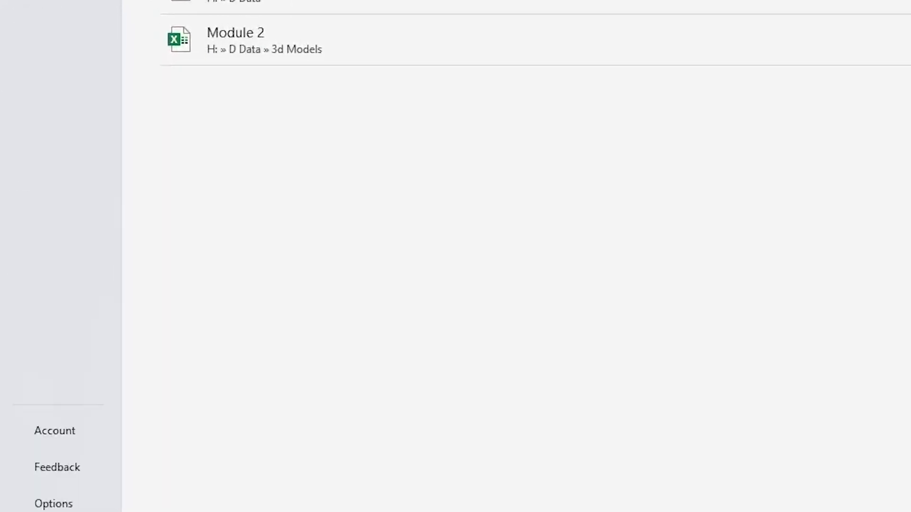
{"action": "left_click", "coordinate": [53, 503]}
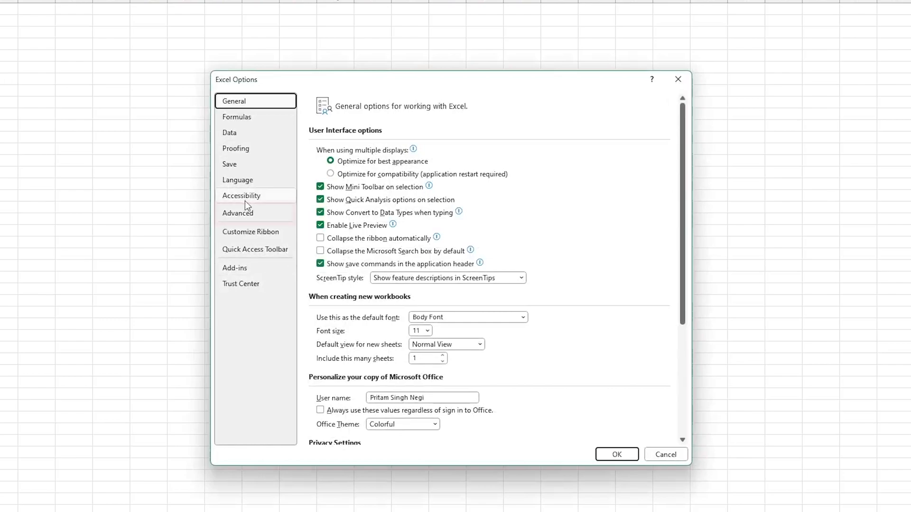
{"action": "left_click", "coordinate": [237, 213]}
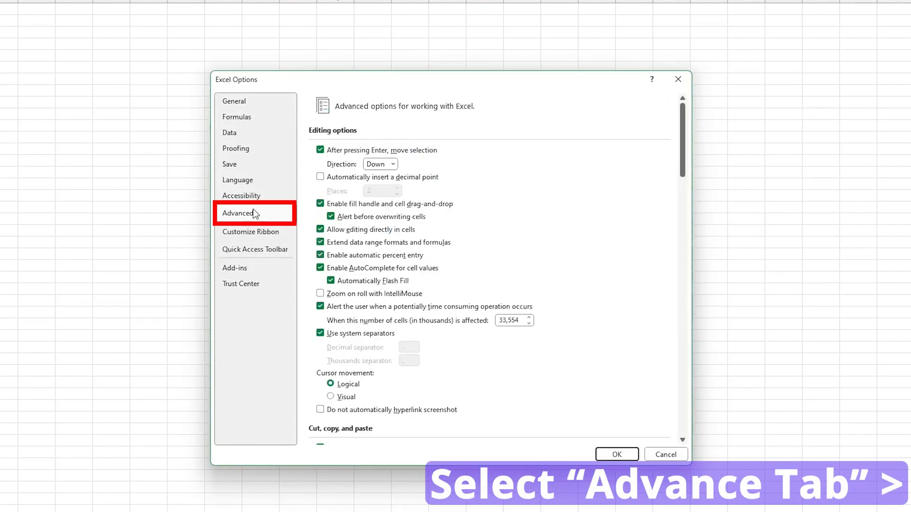
{"action": "mouse_move", "coordinate": [346, 250]}
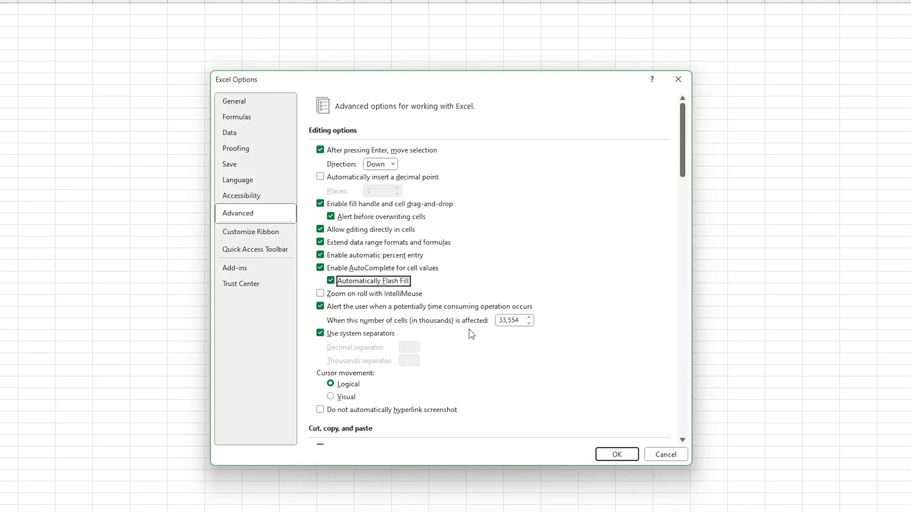
{"action": "left_click", "coordinate": [616, 454]}
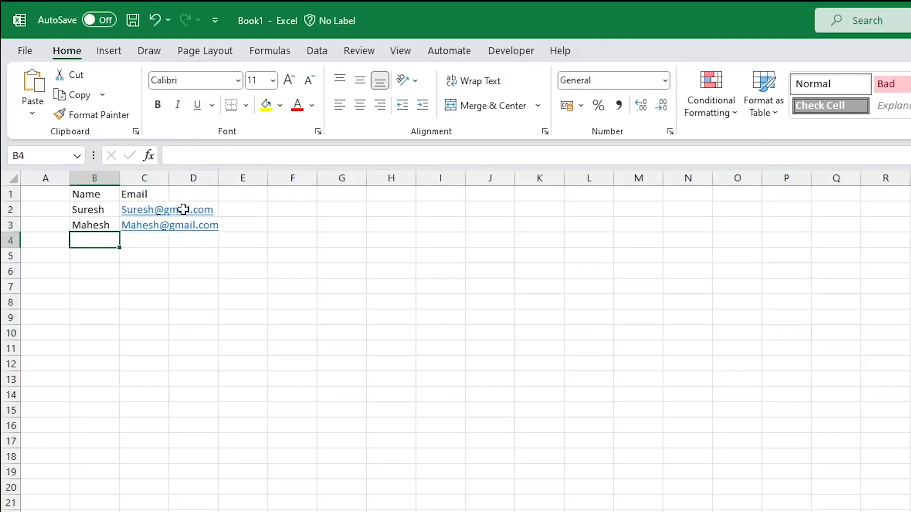
{"action": "type", "text": "Suresh"}
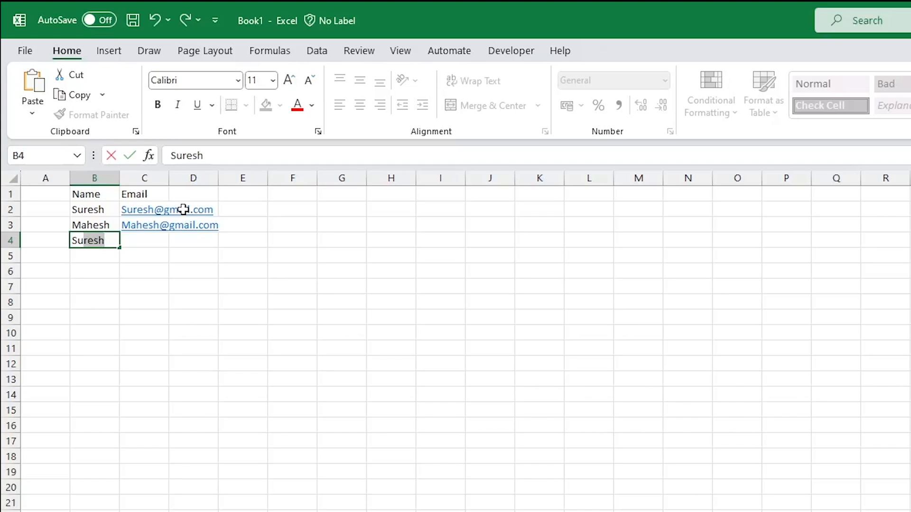
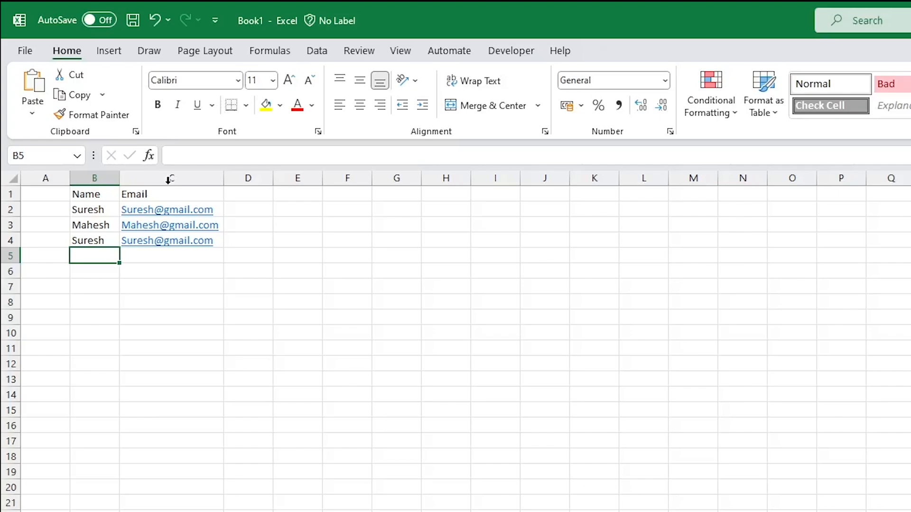
{"action": "left_click", "coordinate": [171, 333]}
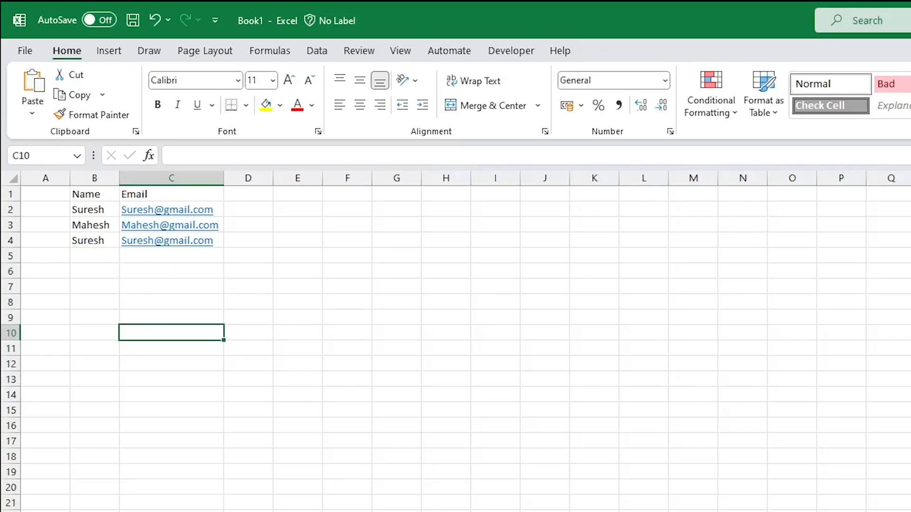
{"action": "left_click", "coordinate": [94, 256]}
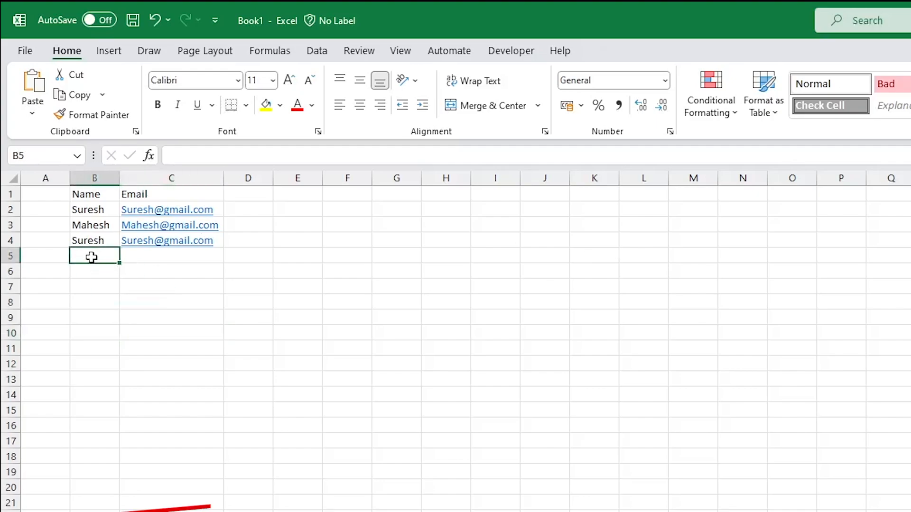
{"action": "type", "text": "Mahesh"}
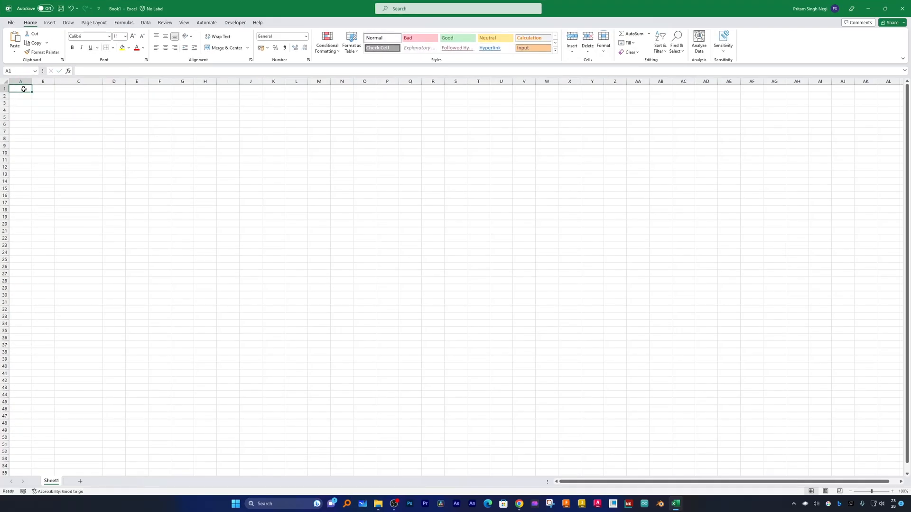
Enter 1, 2, 3 in A1:A3 and extend the series down to 10 in column A.
{"action": "type", "text": "2"}
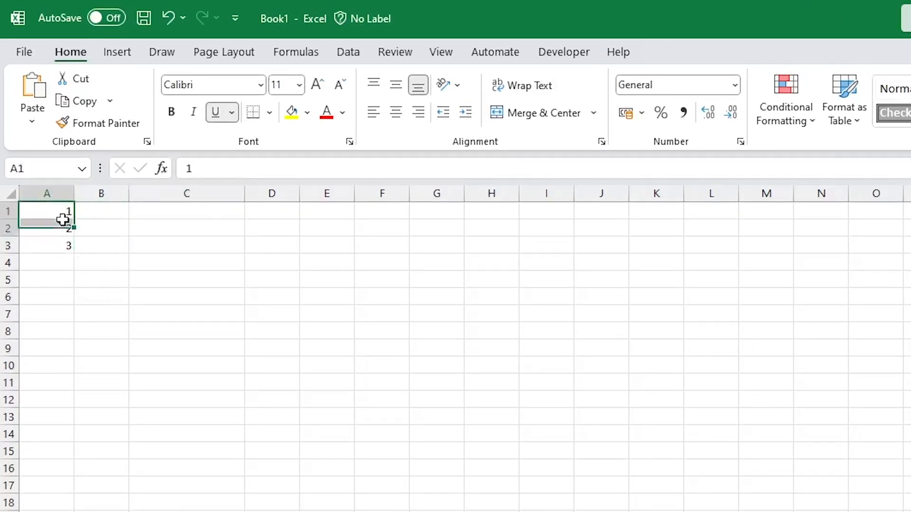
{"action": "left_click_drag", "start_coordinate": [61, 219], "coordinate": [66, 245]}
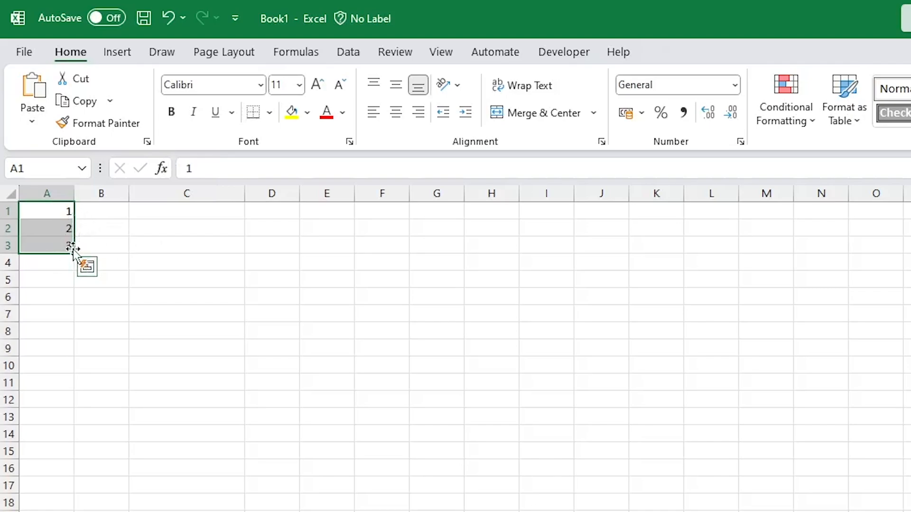
{"action": "left_click_drag", "start_coordinate": [72, 246], "coordinate": [72, 330]}
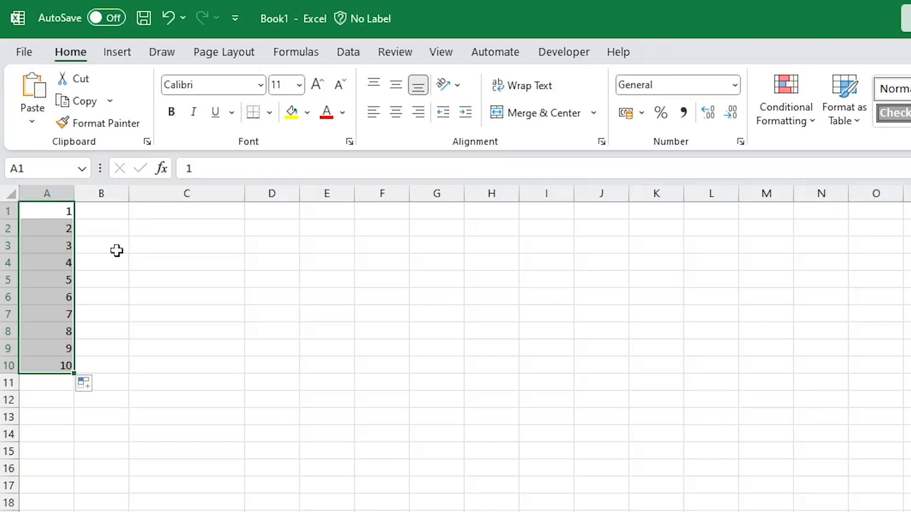
{"action": "left_click", "coordinate": [101, 228]}
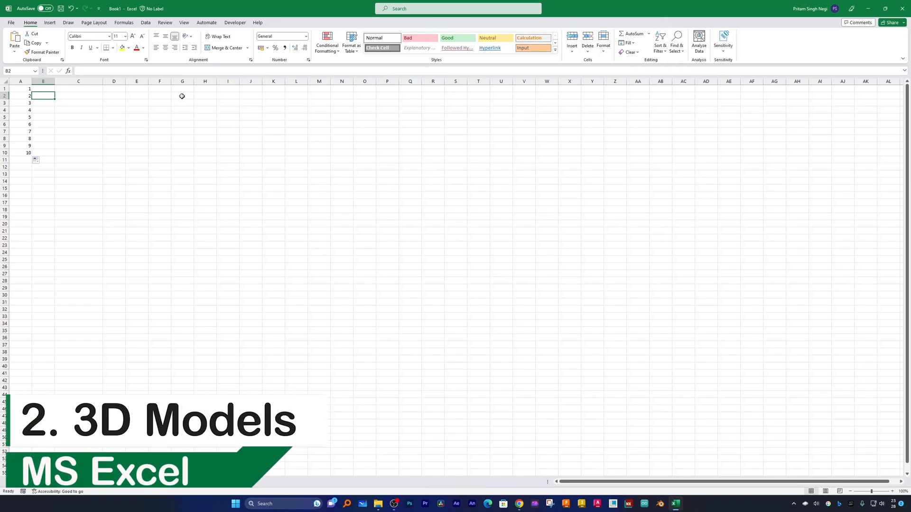
{"action": "mouse_move", "coordinate": [191, 180]}
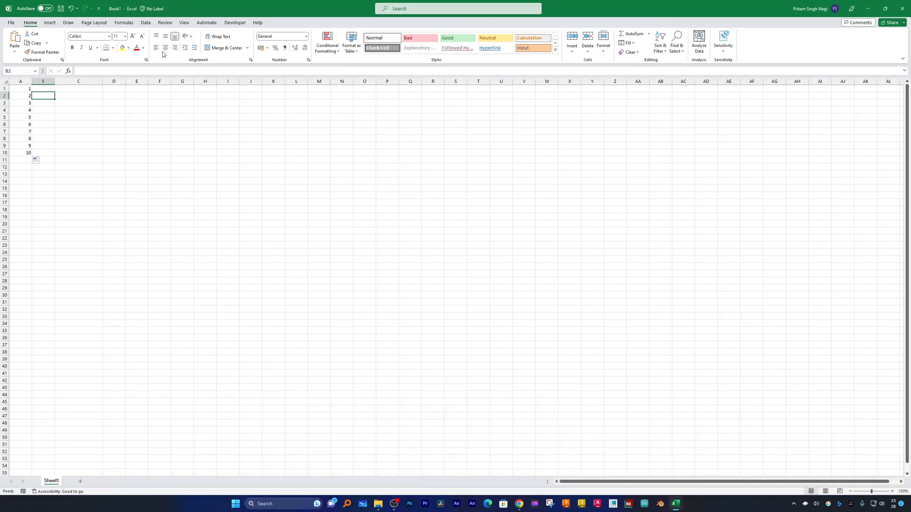
{"action": "mouse_move", "coordinate": [154, 97]}
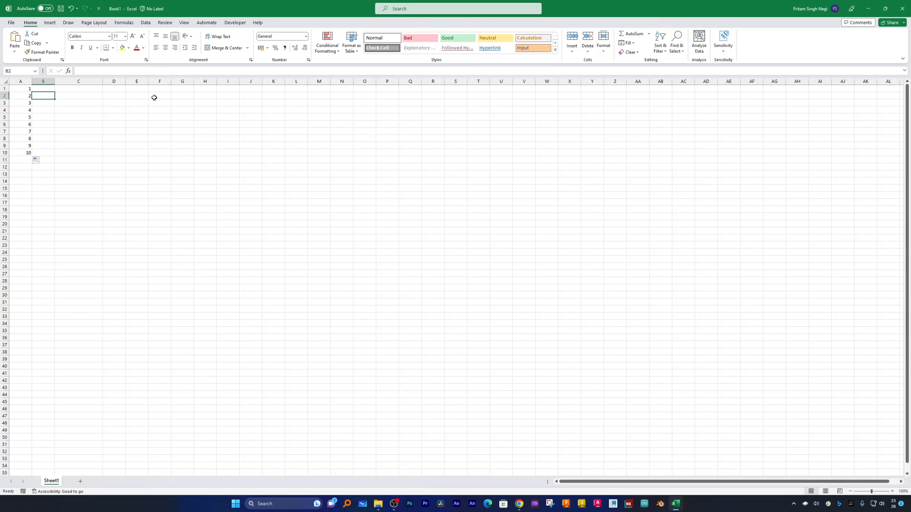
Bring up the Insert ribbon's 3D Models choices (this device or stock models).
{"action": "left_click", "coordinate": [49, 22]}
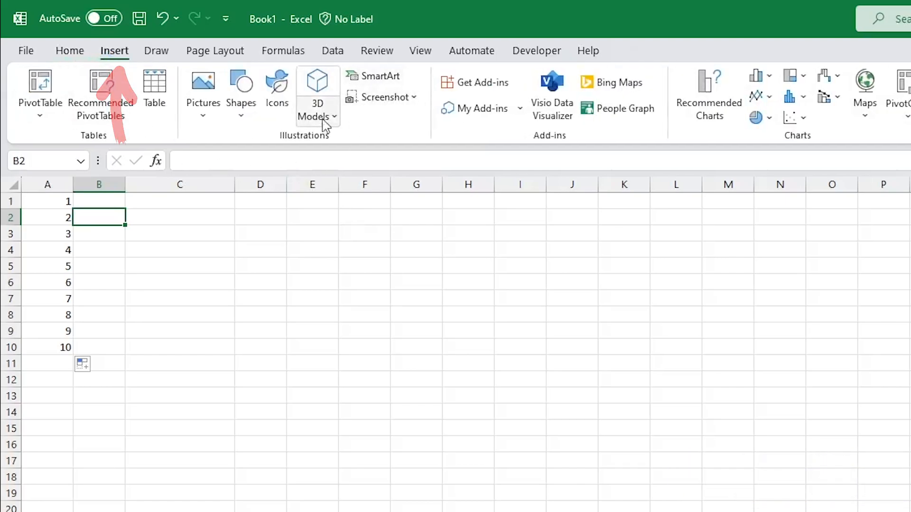
{"action": "left_click", "coordinate": [317, 98]}
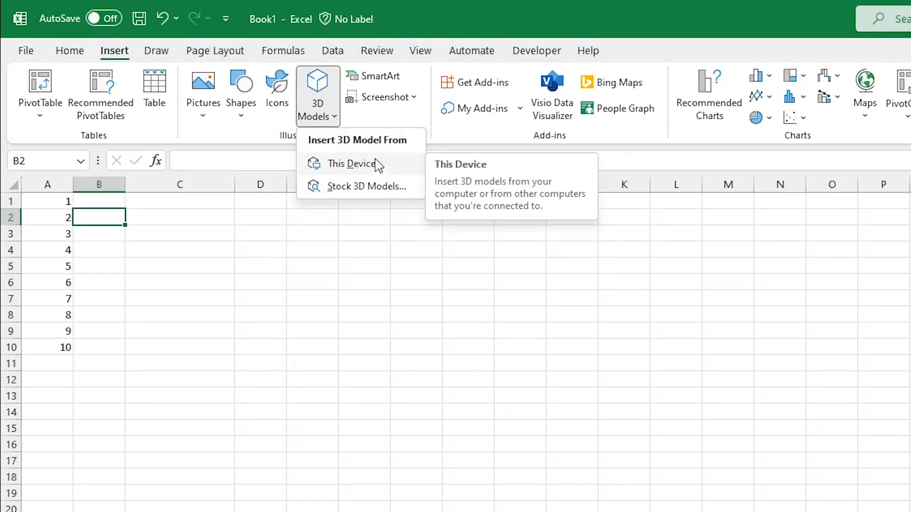
{"action": "mouse_move", "coordinate": [366, 186]}
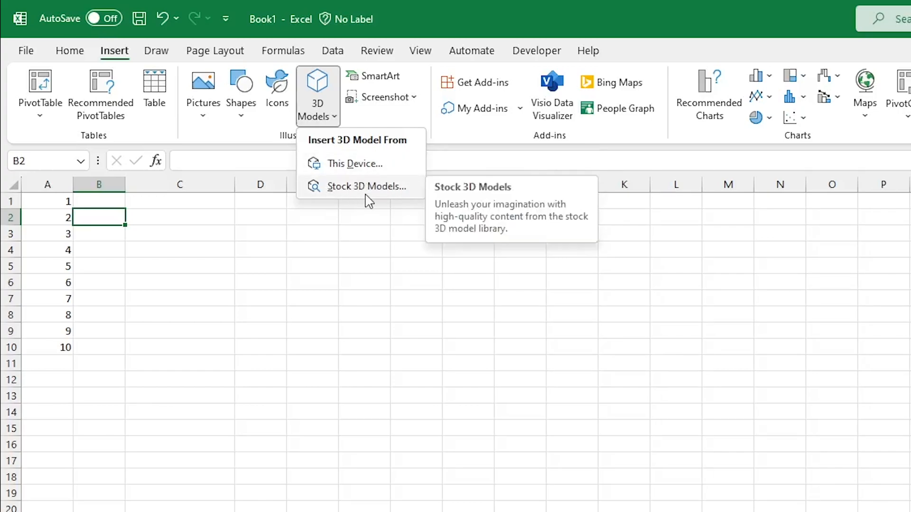
Insert the zebra and giraffe stock 3D models from the Animals category onto the sheet.
{"action": "left_click", "coordinate": [360, 186]}
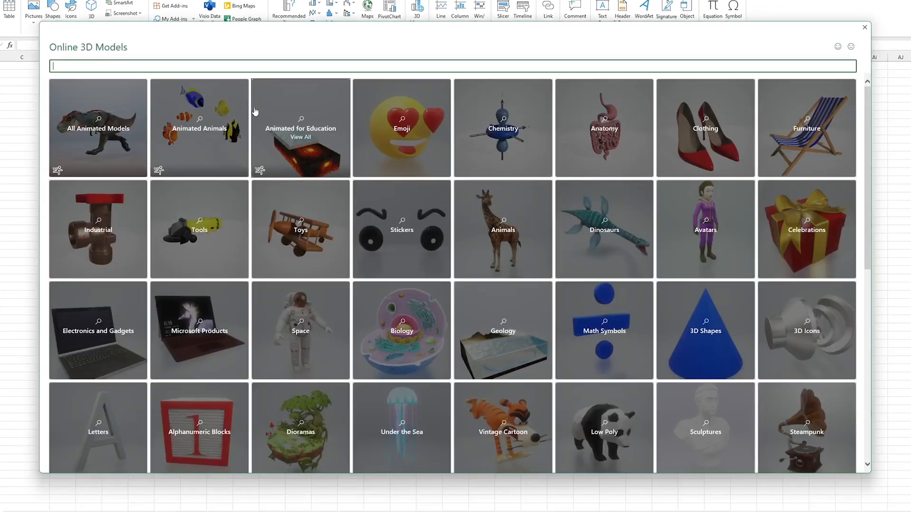
{"action": "mouse_move", "coordinate": [261, 105]}
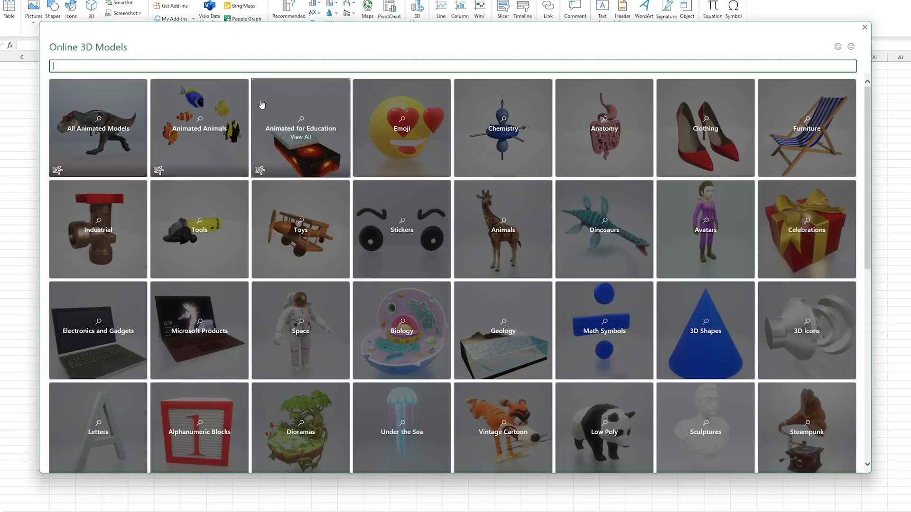
{"action": "mouse_move", "coordinate": [401, 230]}
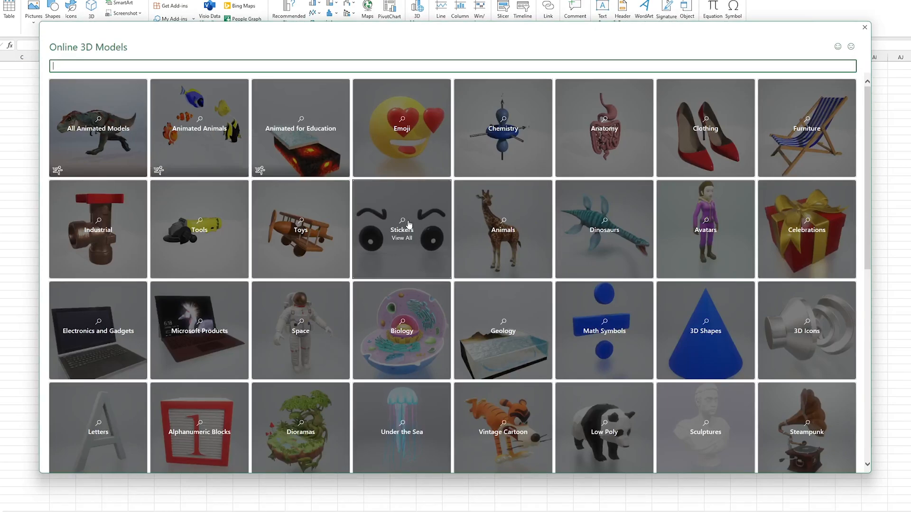
{"action": "left_click", "coordinate": [503, 230]}
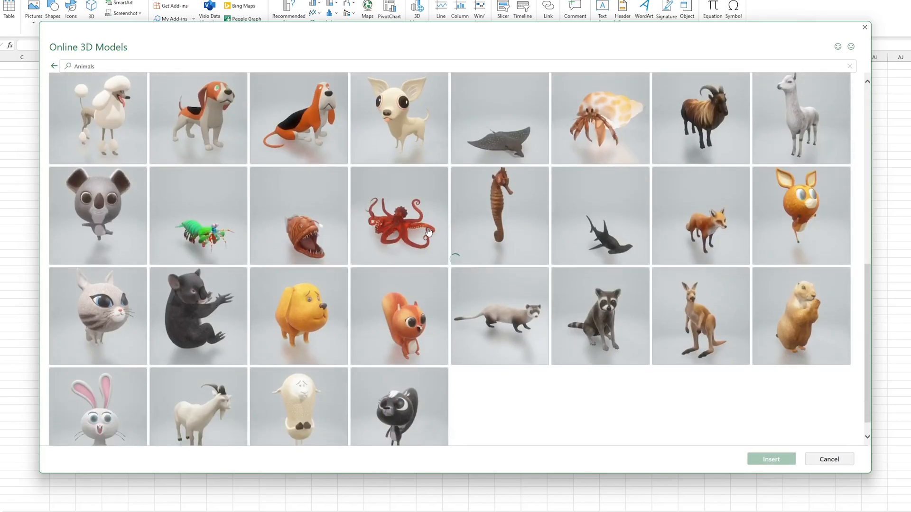
{"action": "scroll", "scroll_direction": "down", "scroll_amount": 3}
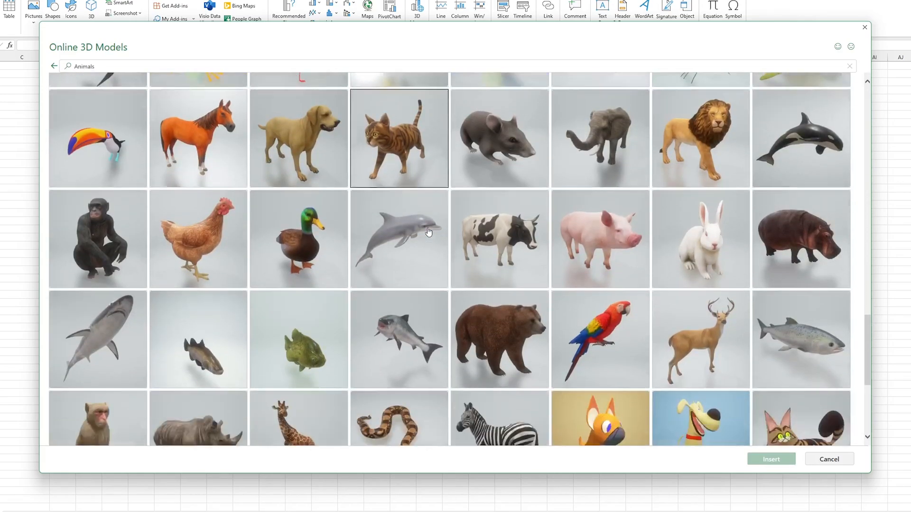
{"action": "scroll", "scroll_direction": "down", "scroll_amount": 3}
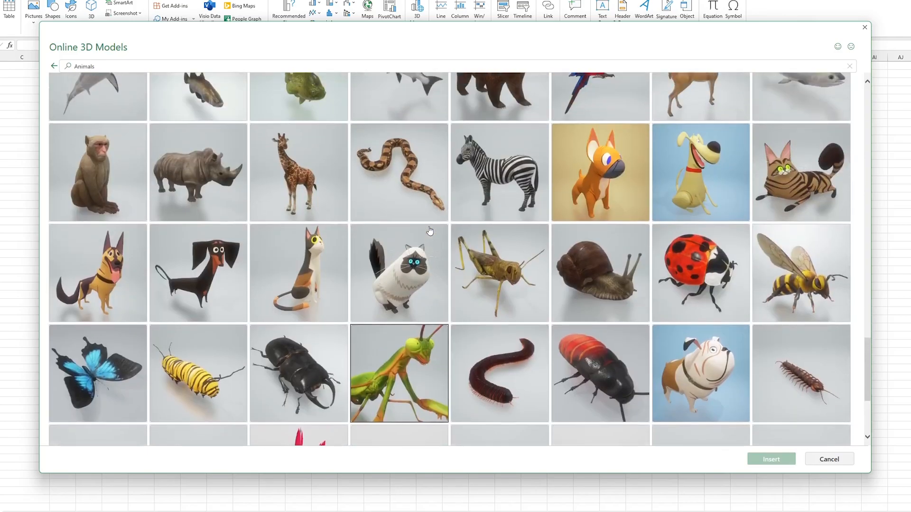
{"action": "left_click", "coordinate": [499, 172]}
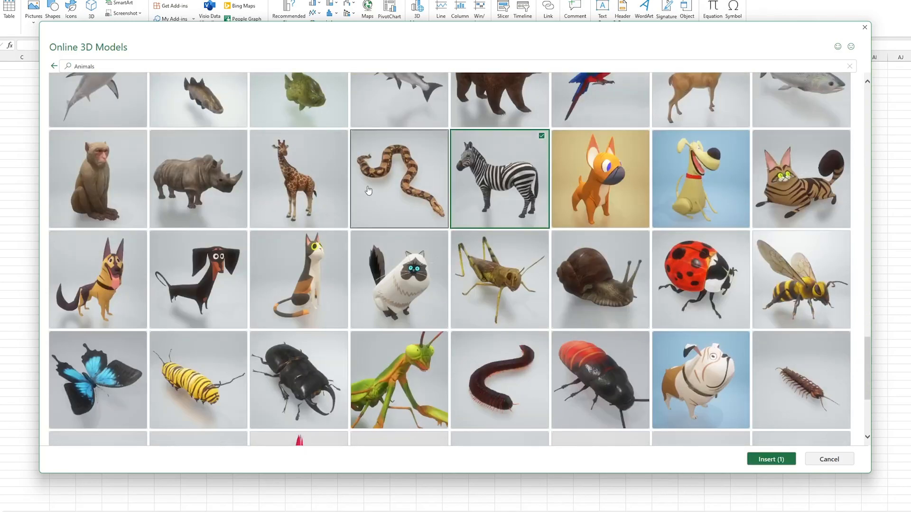
{"action": "left_click", "coordinate": [298, 179]}
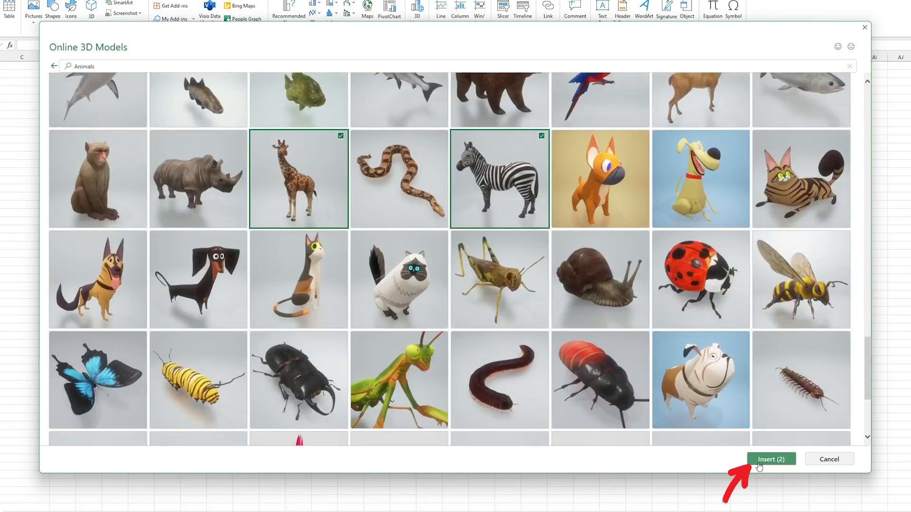
{"action": "left_click", "coordinate": [771, 459]}
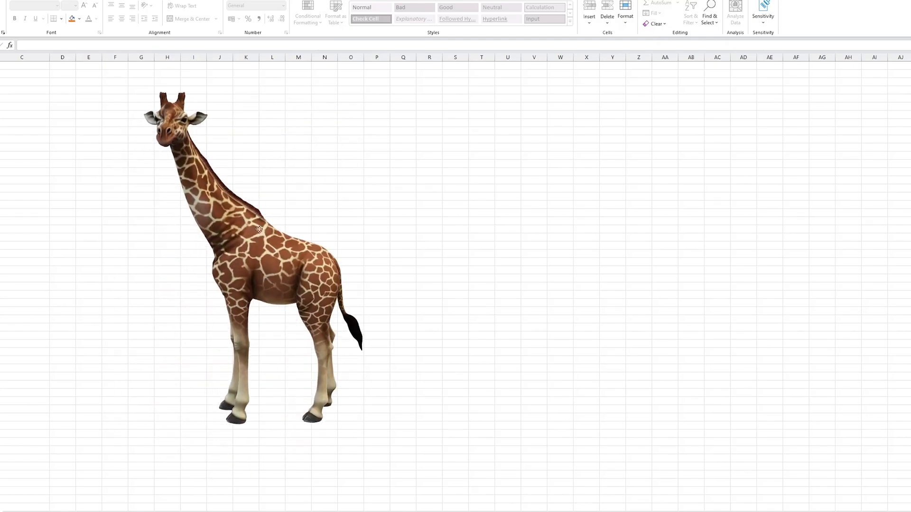
Select the inserted 3D giraffe model on the worksheet.
{"action": "left_click", "coordinate": [258, 228]}
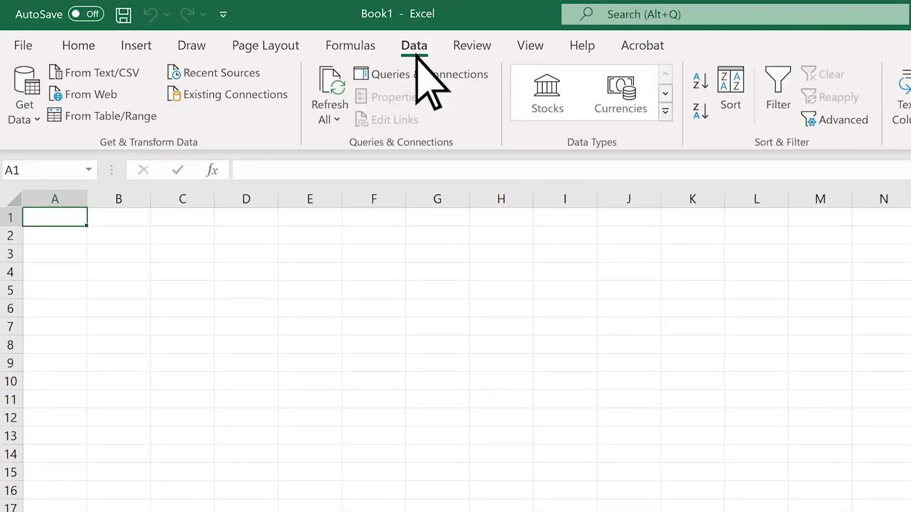
{"action": "left_click", "coordinate": [93, 94]}
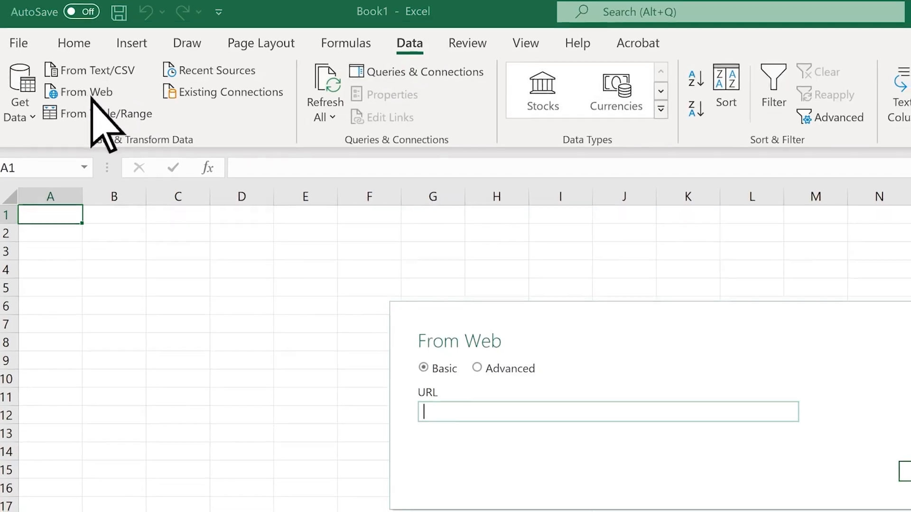
{"action": "type", "text": "https://en.wikipedia.org/wiki/UEFA_European_Championship"}
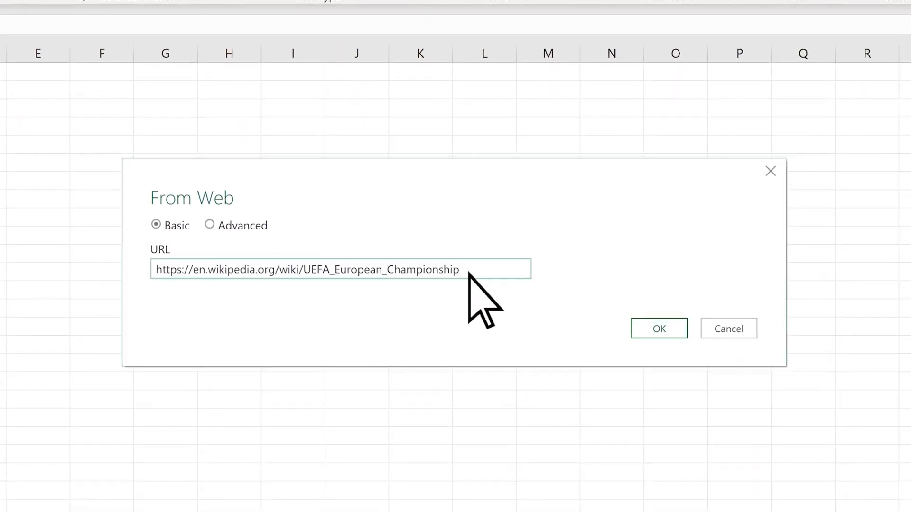
{"action": "left_click", "coordinate": [658, 328]}
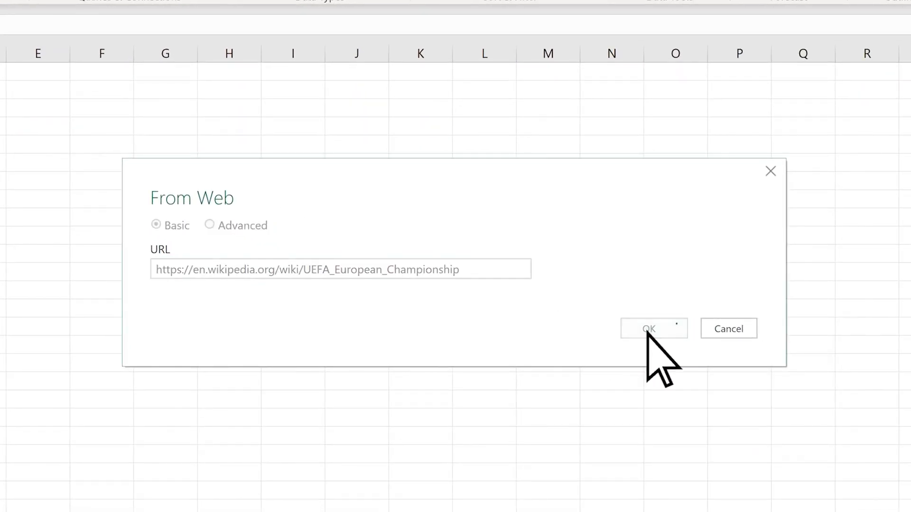
{"action": "left_click", "coordinate": [649, 329]}
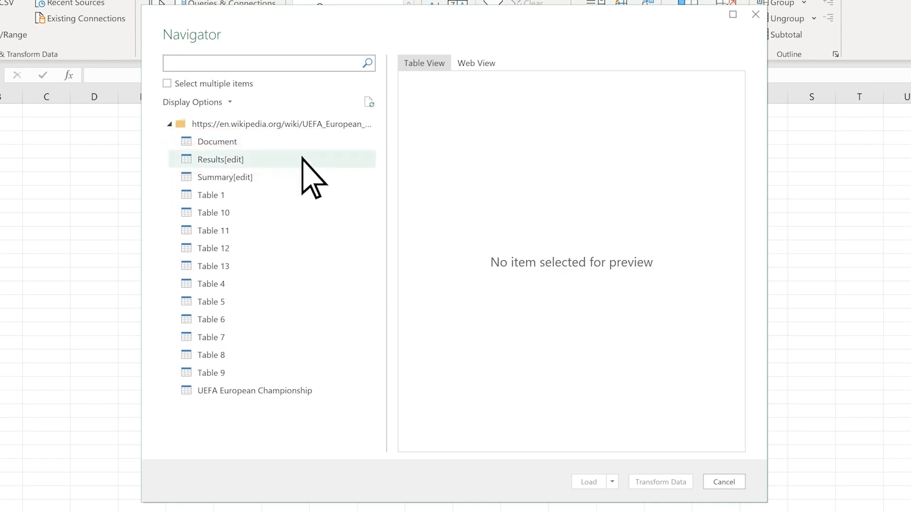
Preview the page's Results[edit] table in the Navigator's Web View.
{"action": "left_click", "coordinate": [219, 160]}
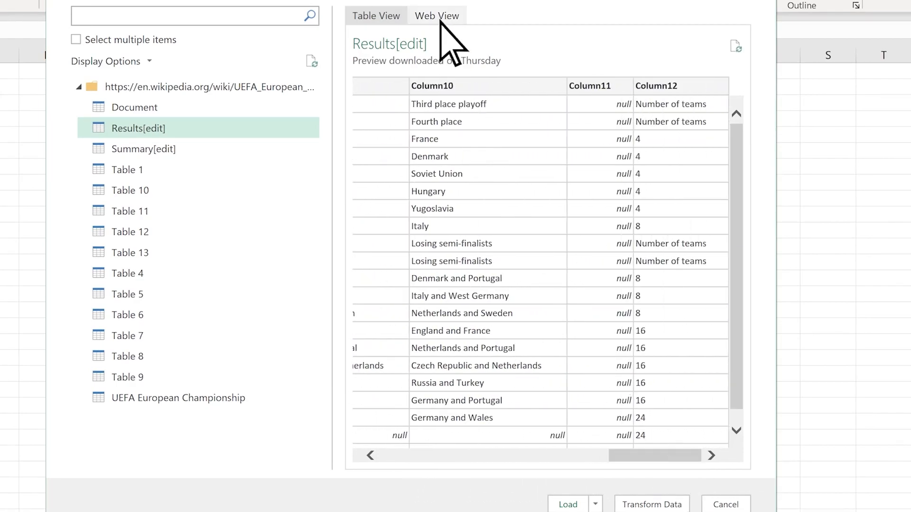
{"action": "left_click", "coordinate": [436, 15]}
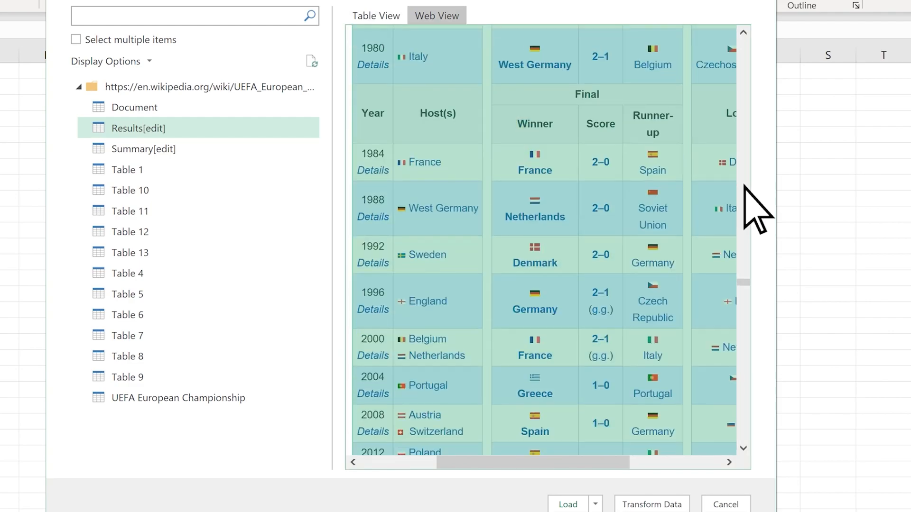
{"action": "scroll", "scroll_direction": "down", "scroll_amount": 3}
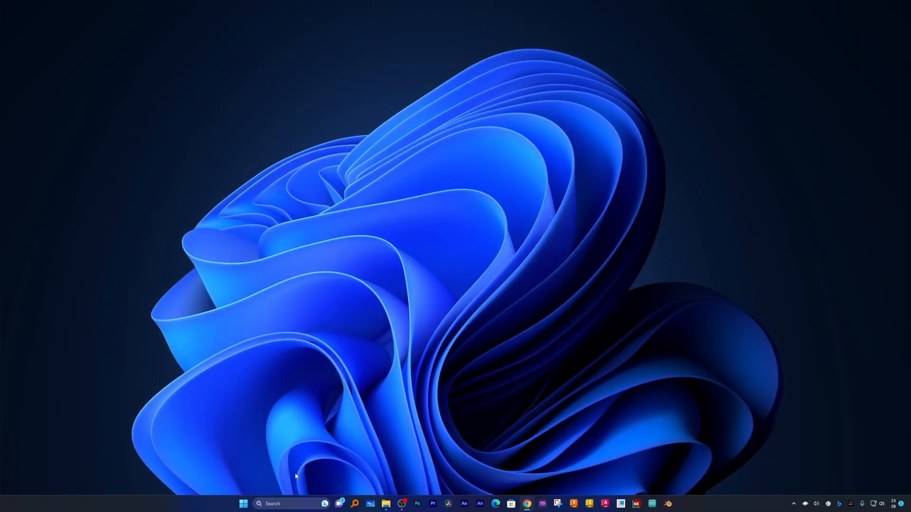
Launch PowerPoint from the taskbar search by searching 'powerPoint'.
{"action": "type", "text": "powerPoint"}
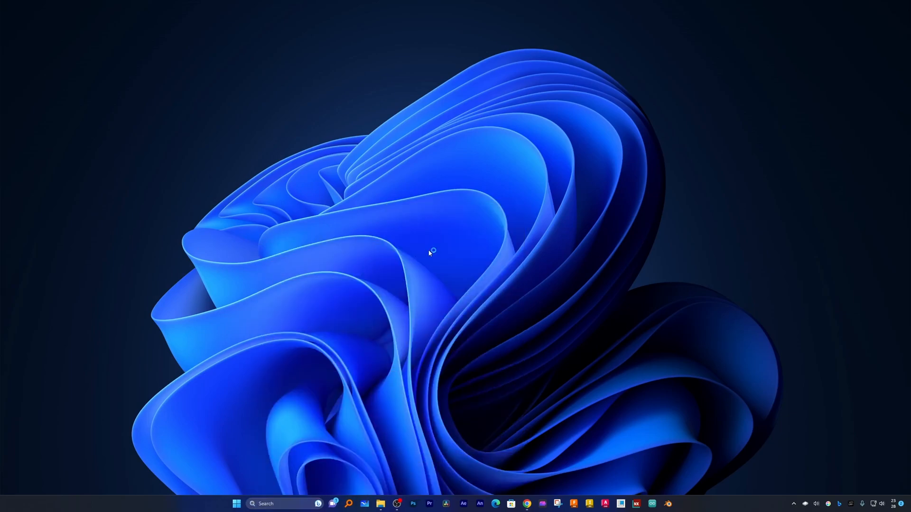
{"action": "left_click", "coordinate": [674, 508]}
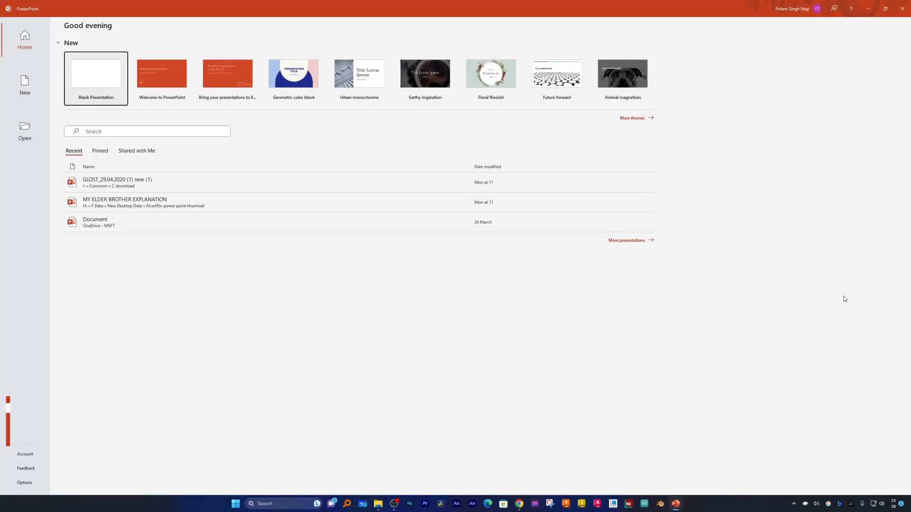
Start a blank presentation and show Designer's layout ideas for the title slide.
{"action": "left_click", "coordinate": [96, 73]}
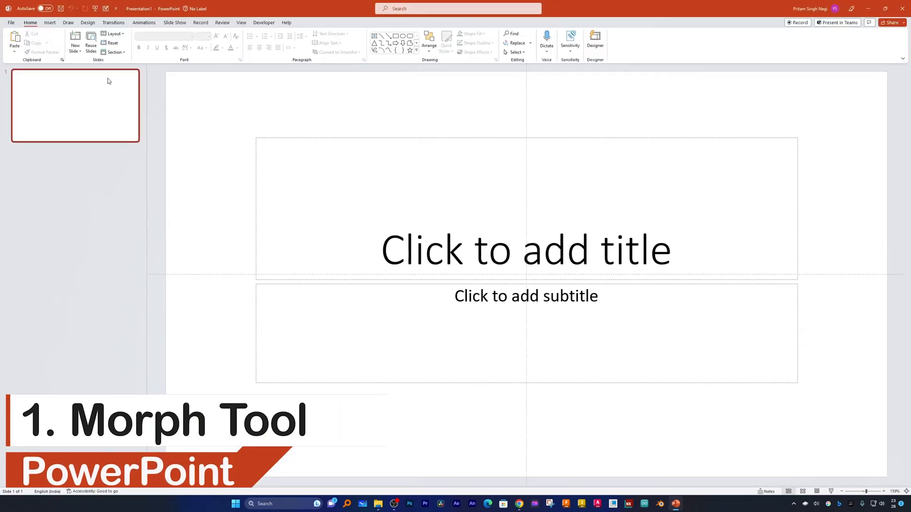
{"action": "left_click", "coordinate": [595, 41]}
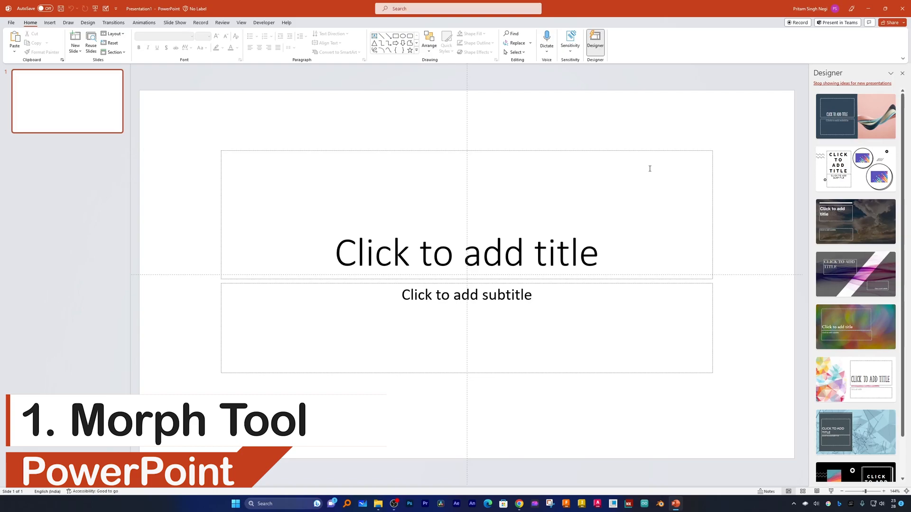
{"action": "mouse_move", "coordinate": [649, 165]}
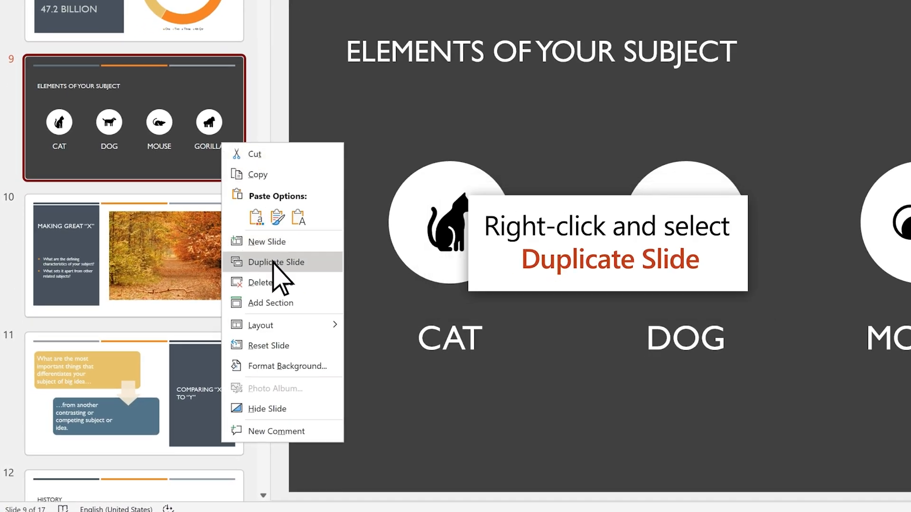
Duplicate slide 9, apply the Morph transition to slide 10 and preview it.
{"action": "left_click", "coordinate": [278, 262]}
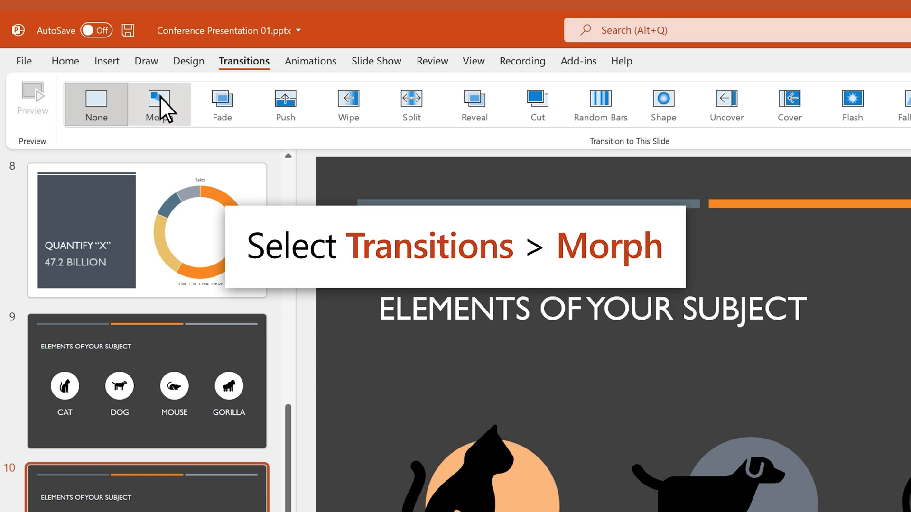
{"action": "left_click", "coordinate": [157, 104]}
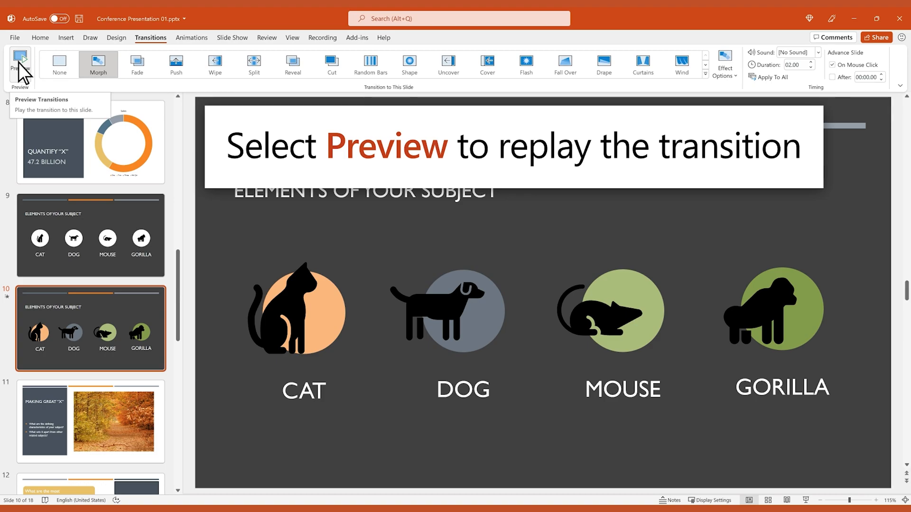
{"action": "left_click", "coordinate": [20, 63]}
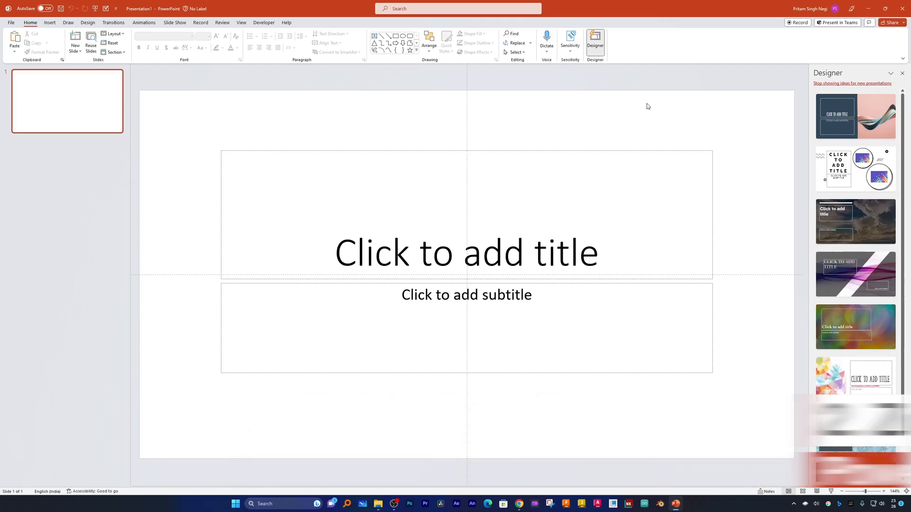
Scroll the slide list toward the Document presentation's second slide.
{"action": "scroll", "scroll_direction": "down", "scroll_amount": 3}
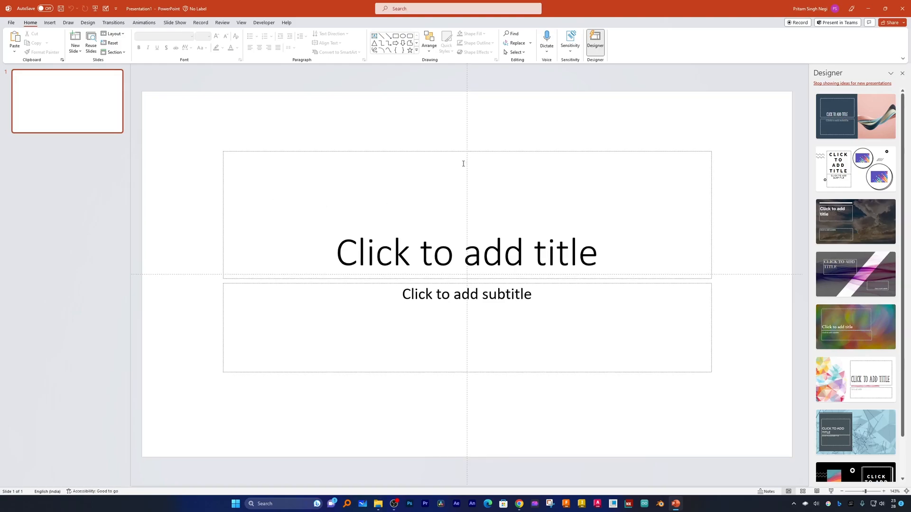
{"action": "mouse_move", "coordinate": [336, 128]}
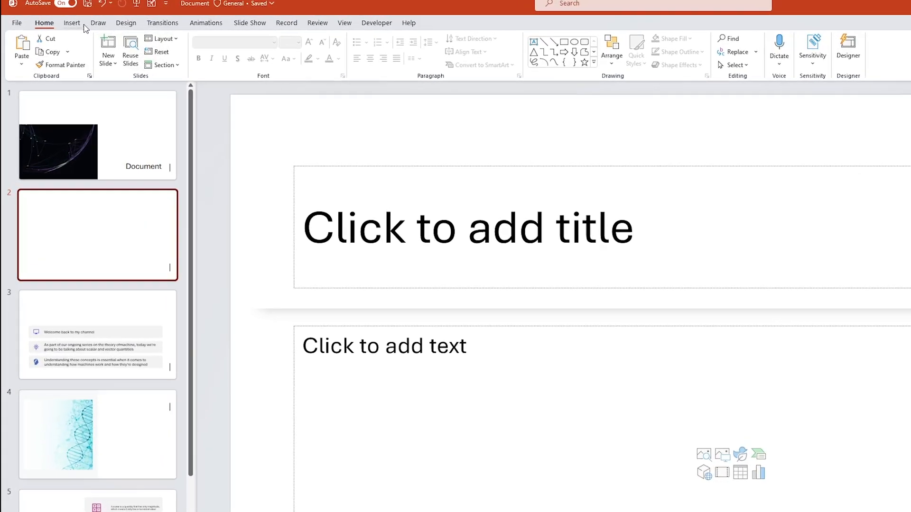
Insert a Summary Zoom of all nine slides onto the blank second slide.
{"action": "left_click", "coordinate": [71, 23]}
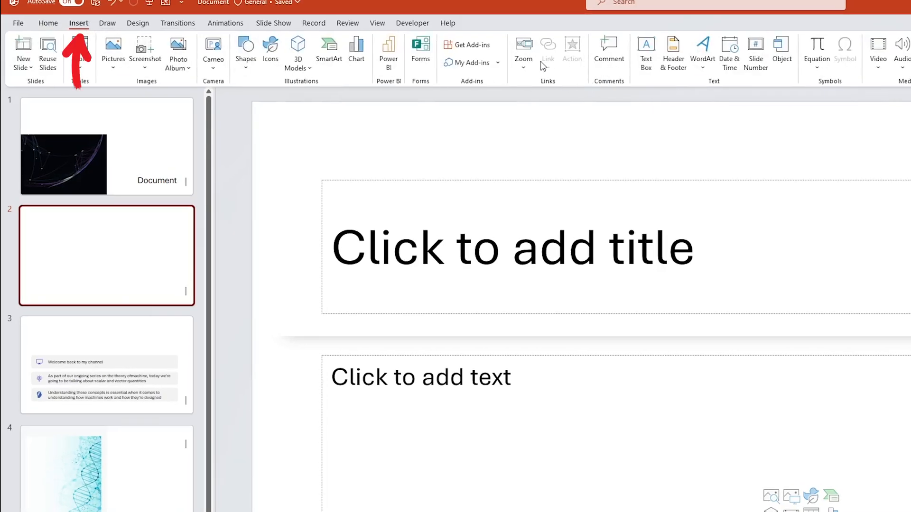
{"action": "mouse_move", "coordinate": [522, 52]}
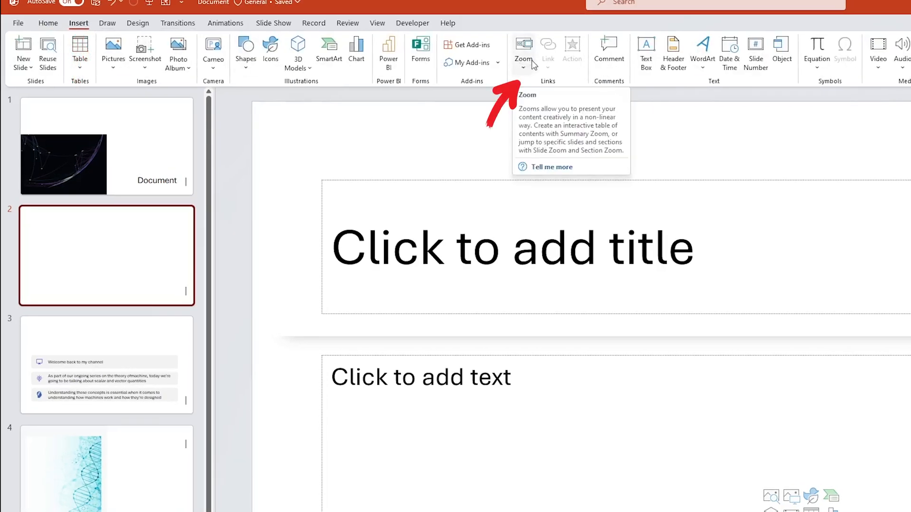
{"action": "left_click", "coordinate": [523, 55]}
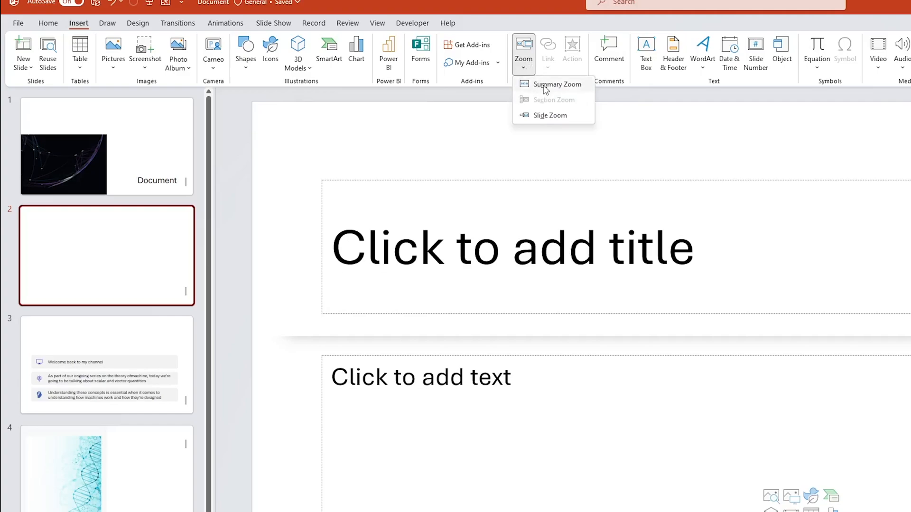
{"action": "left_click", "coordinate": [557, 84]}
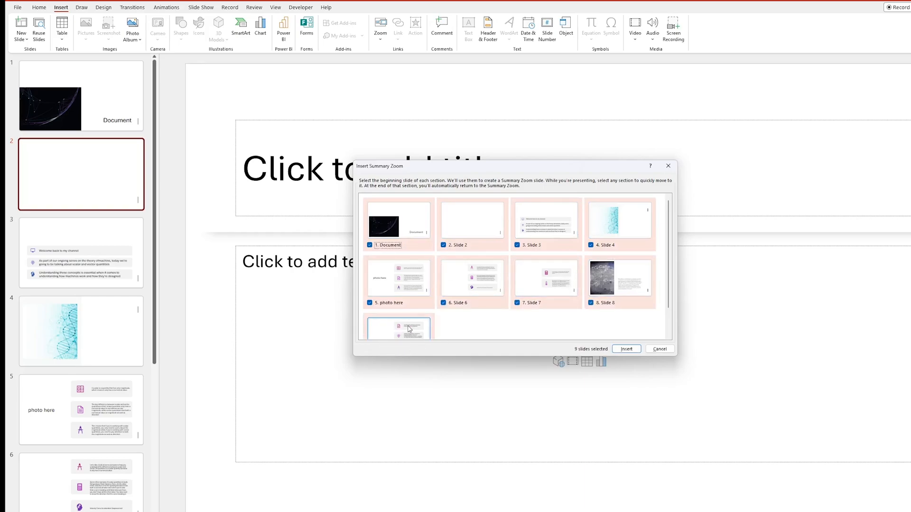
{"action": "left_click", "coordinate": [626, 349]}
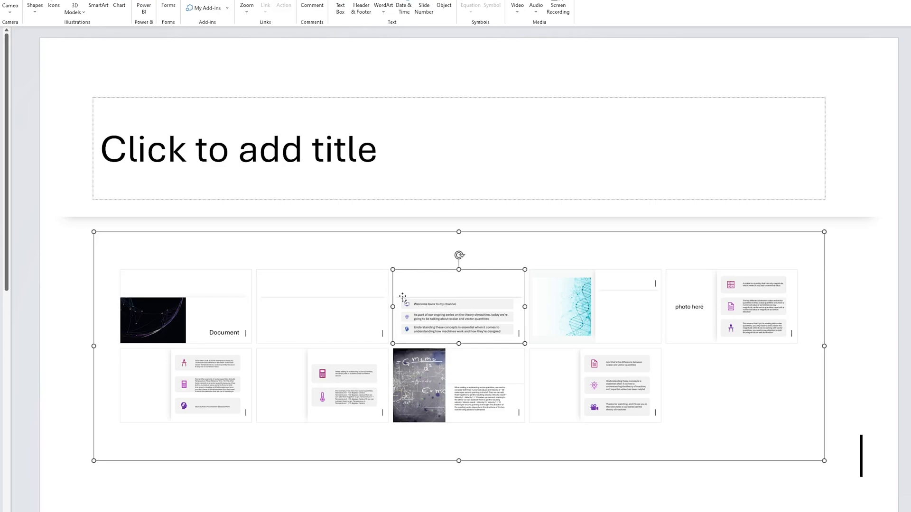
{"action": "mouse_move", "coordinate": [6, 127]}
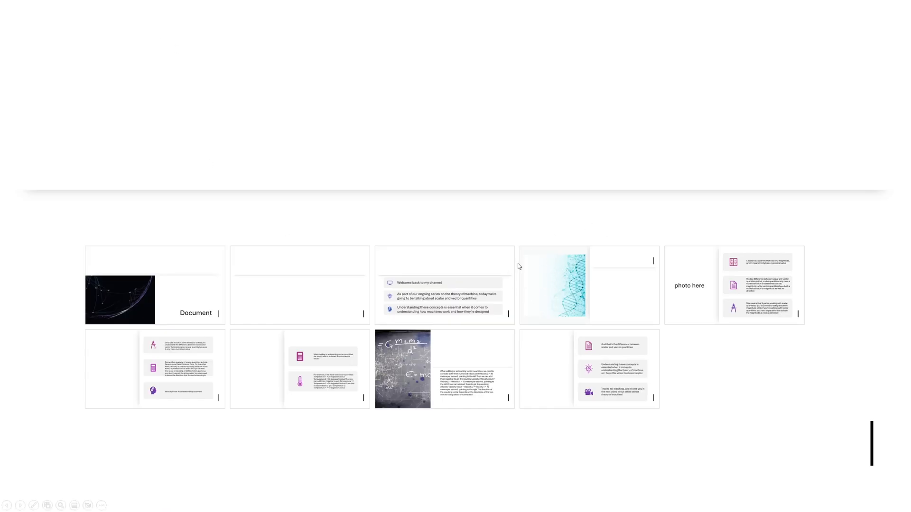
{"action": "mouse_move", "coordinate": [369, 246]}
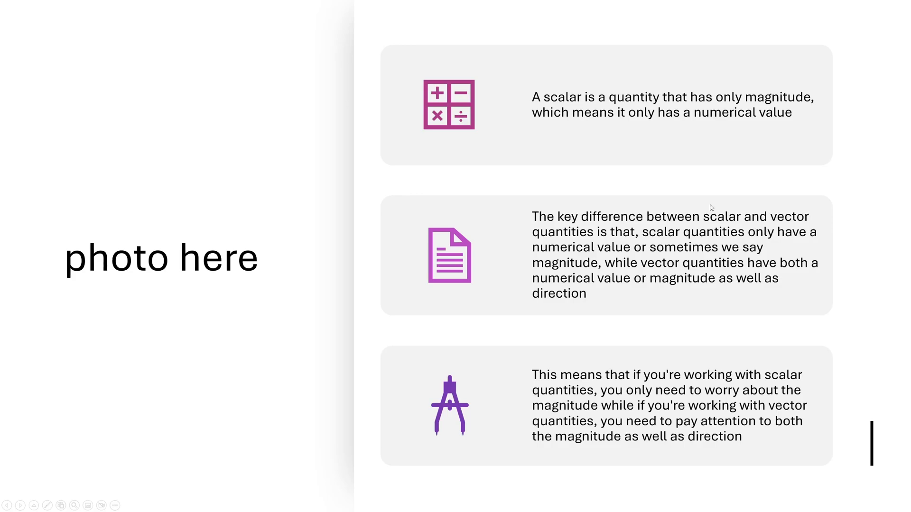
{"action": "mouse_move", "coordinate": [702, 210]}
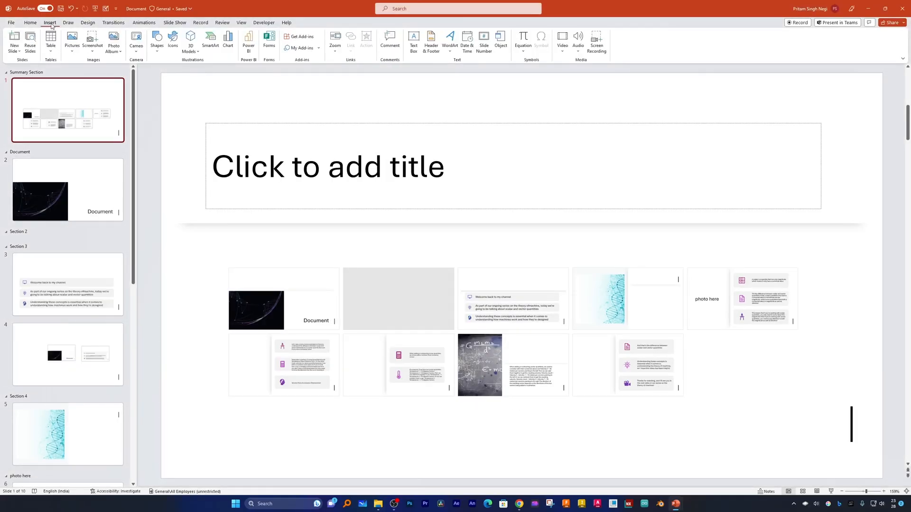
Review the Zoom options (summary, section, slide) again, then return to the Home commands.
{"action": "left_click", "coordinate": [335, 41]}
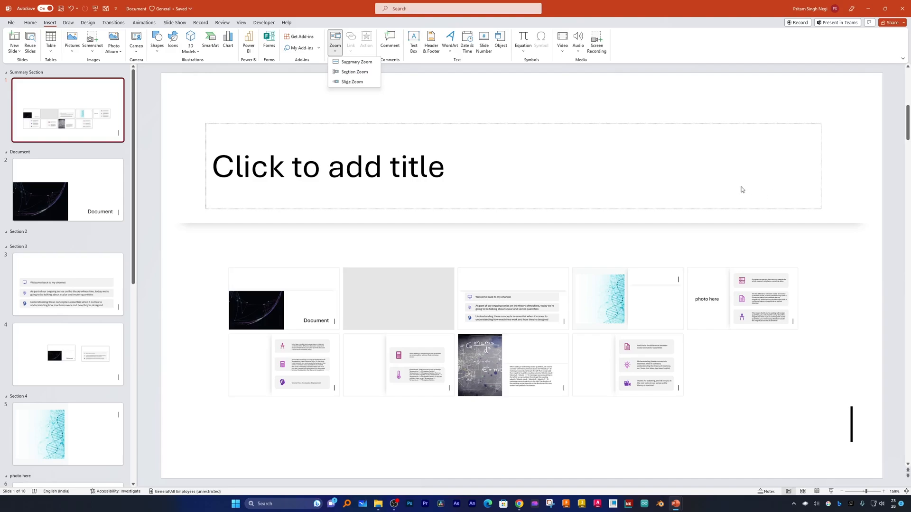
{"action": "mouse_move", "coordinate": [697, 183]}
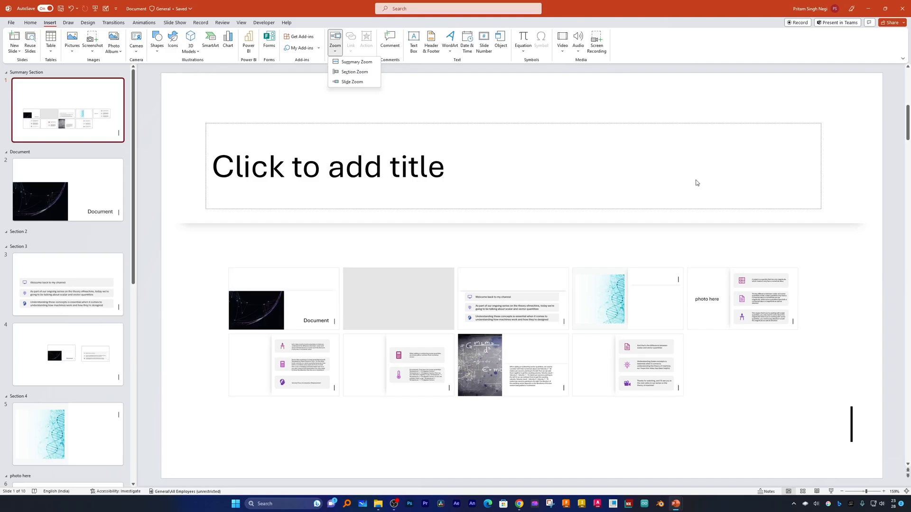
{"action": "mouse_move", "coordinate": [757, 302]}
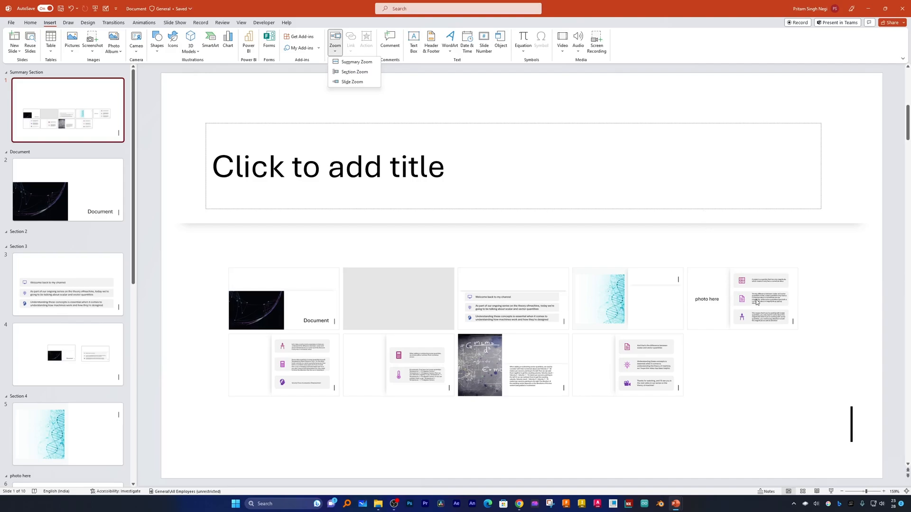
{"action": "mouse_move", "coordinate": [404, 121]}
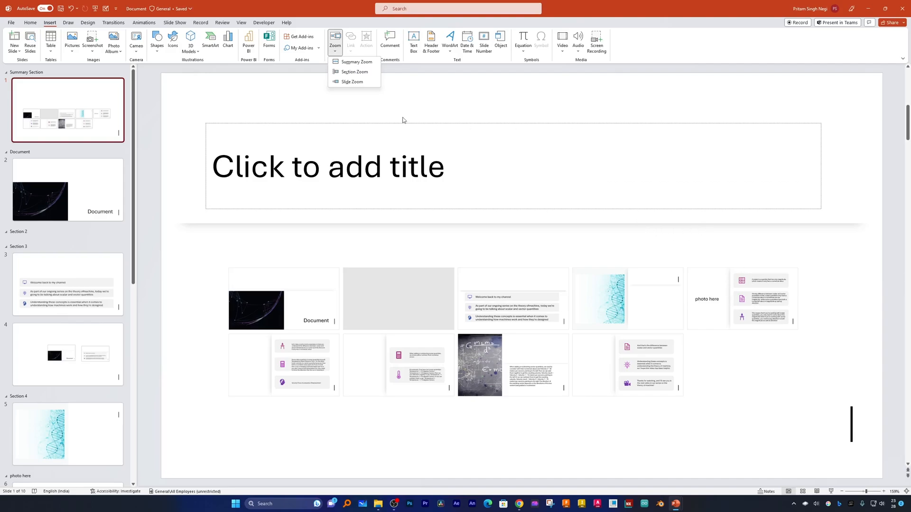
{"action": "mouse_move", "coordinate": [403, 120]}
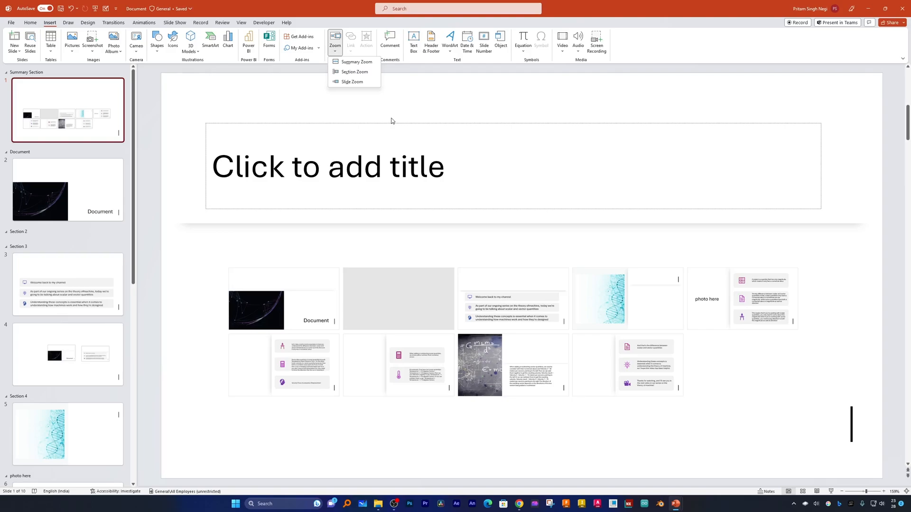
{"action": "mouse_move", "coordinate": [392, 123]}
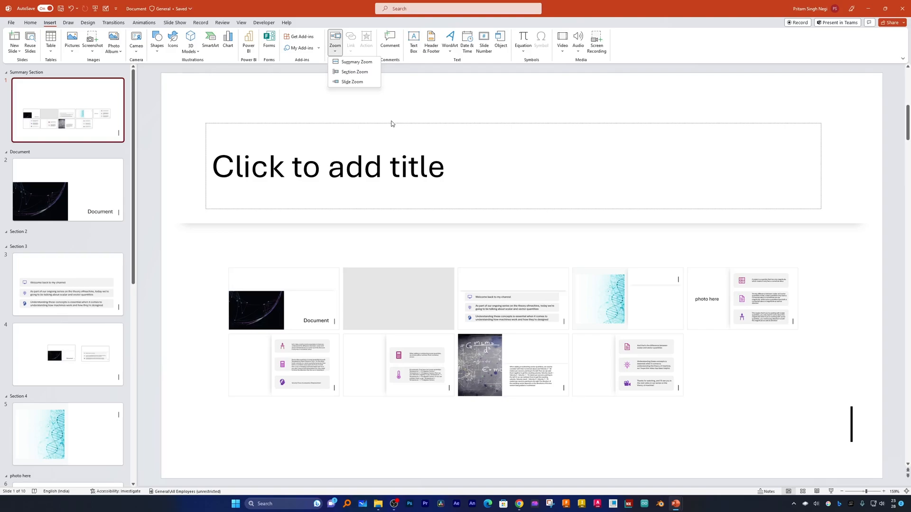
{"action": "left_click", "coordinate": [30, 22]}
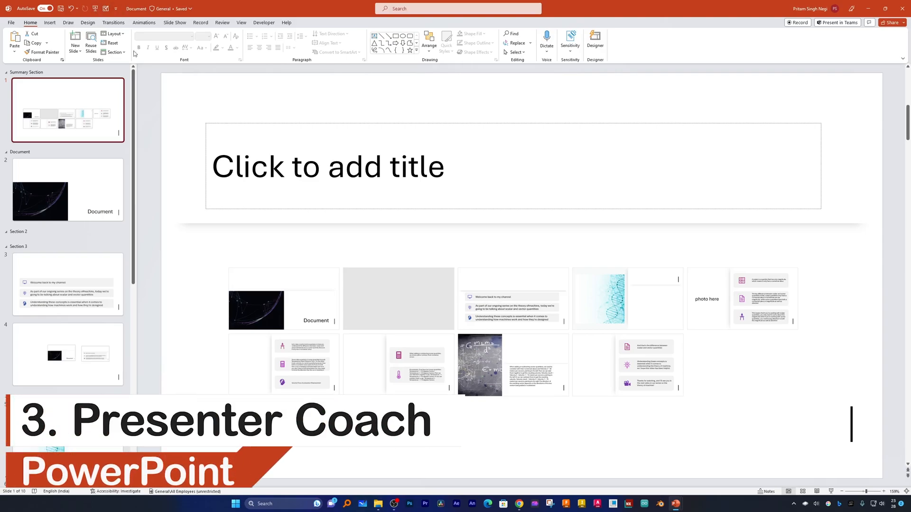
{"action": "mouse_move", "coordinate": [74, 41]}
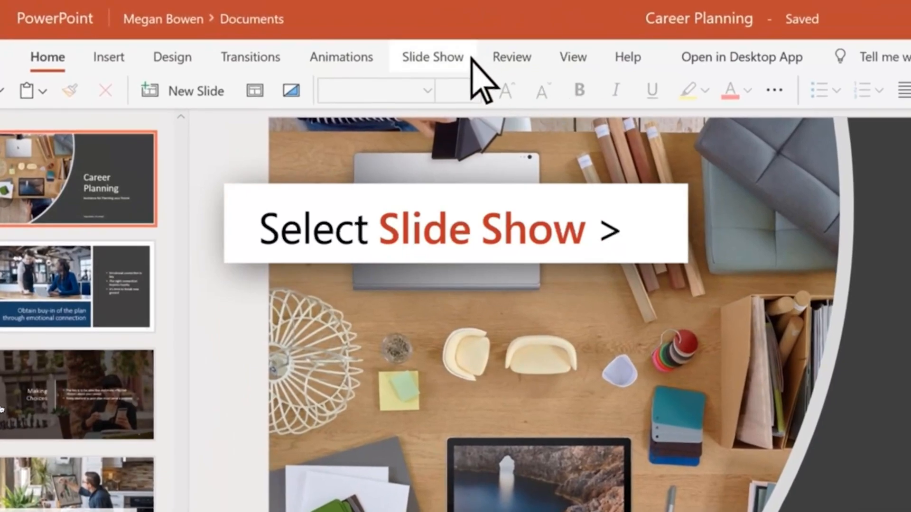
Start Rehearse with Coach from the Slide Show commands.
{"action": "left_click", "coordinate": [433, 56]}
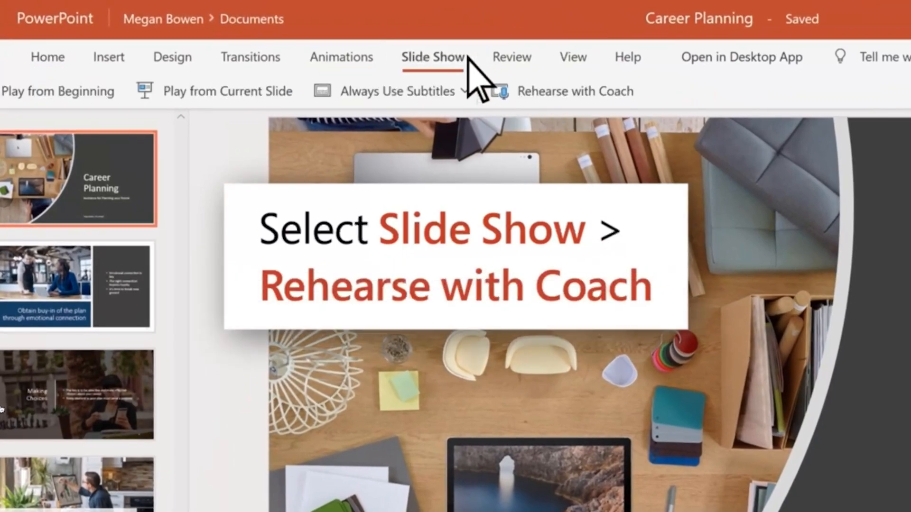
{"action": "left_click", "coordinate": [575, 91]}
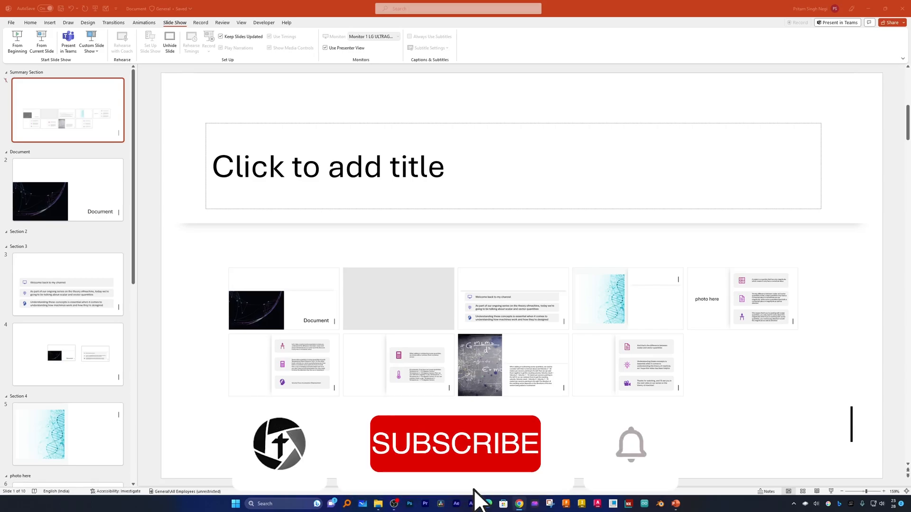
{"action": "left_click", "coordinate": [454, 443]}
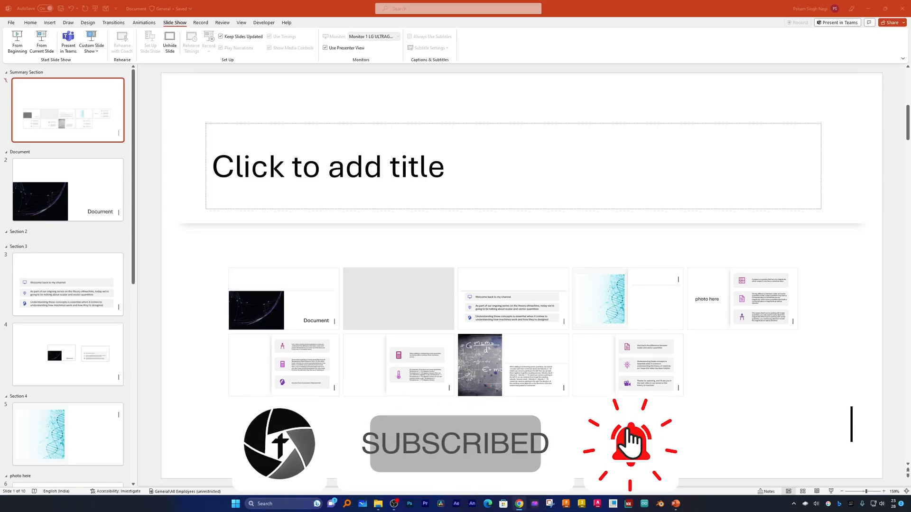